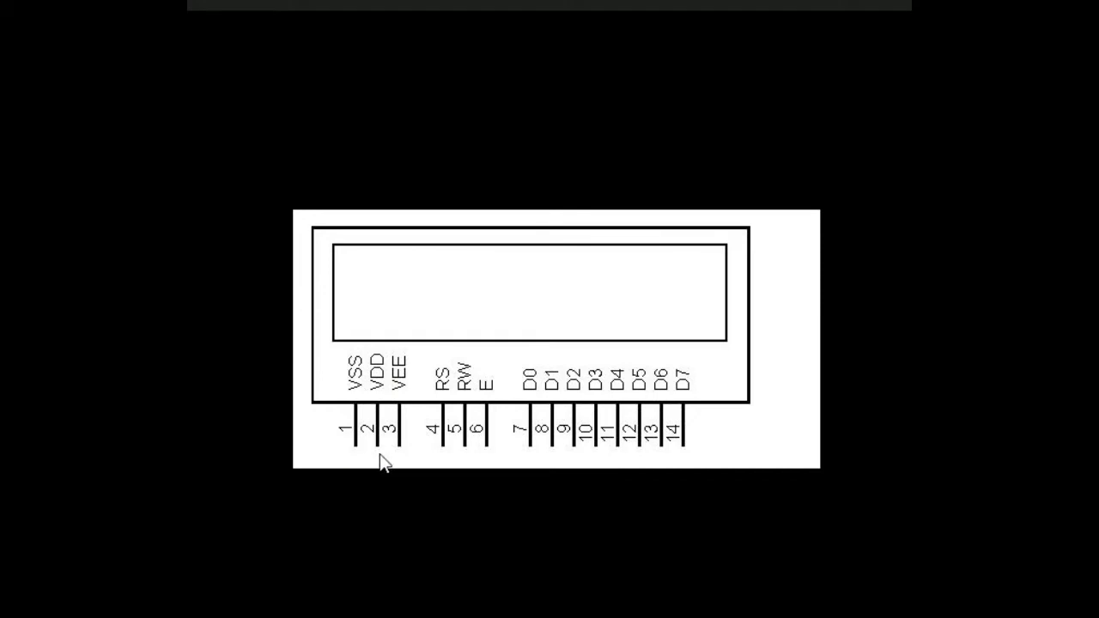
mouse_move(403, 464)
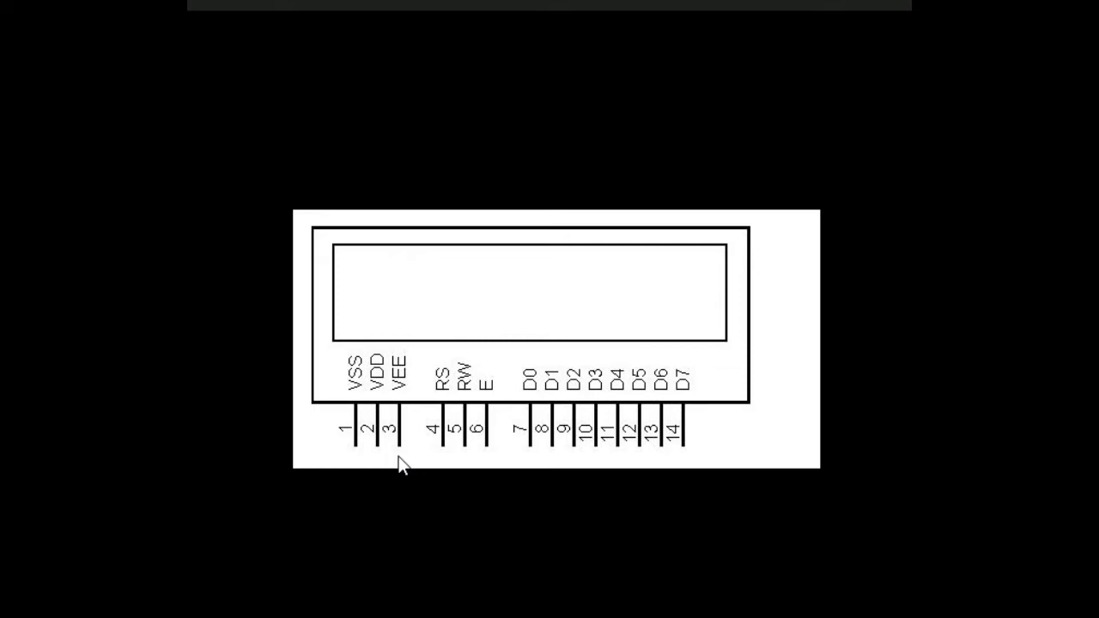
mouse_move(479, 463)
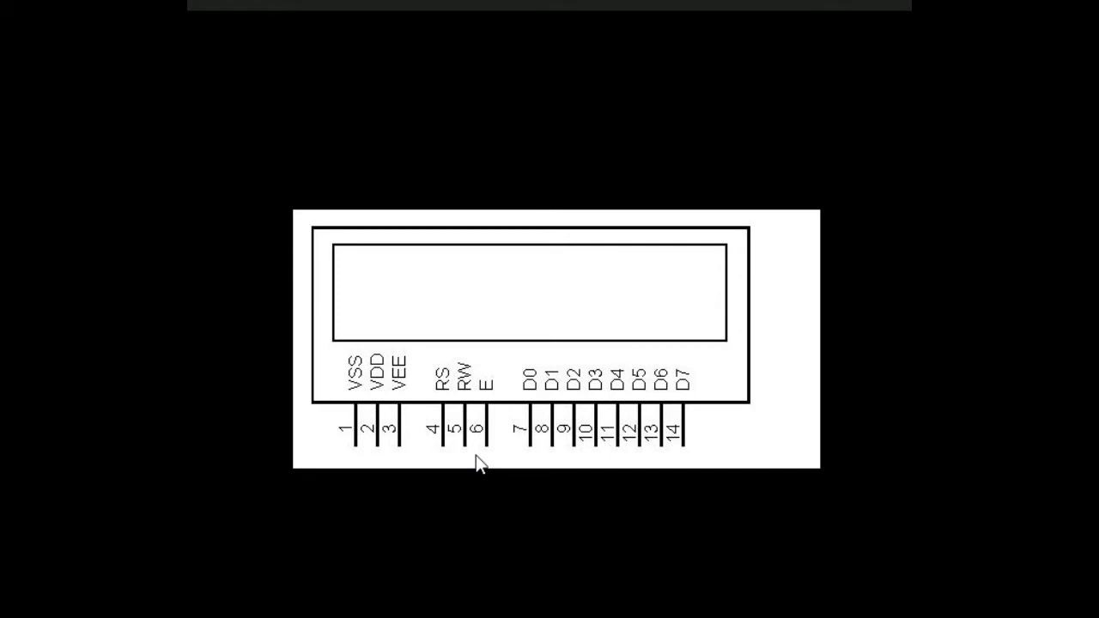
mouse_move(479, 459)
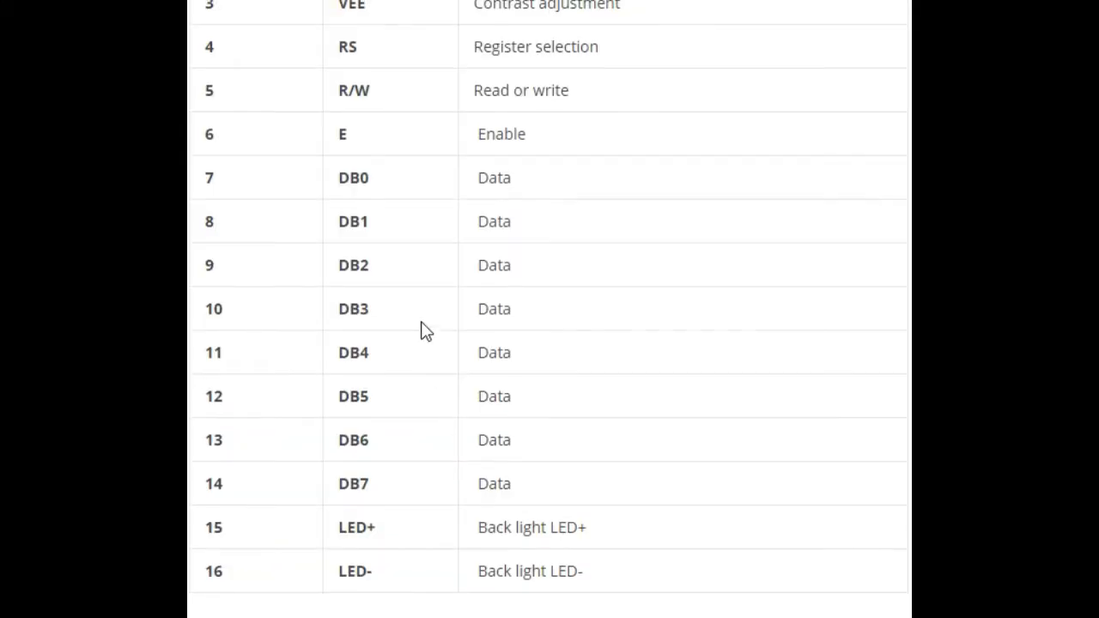
Write the COMWRT/DELAY call loops with CLR A, INC DPTR, SJMP, NEXT, LOOP1 and NEXT1.
scroll("up", 3)
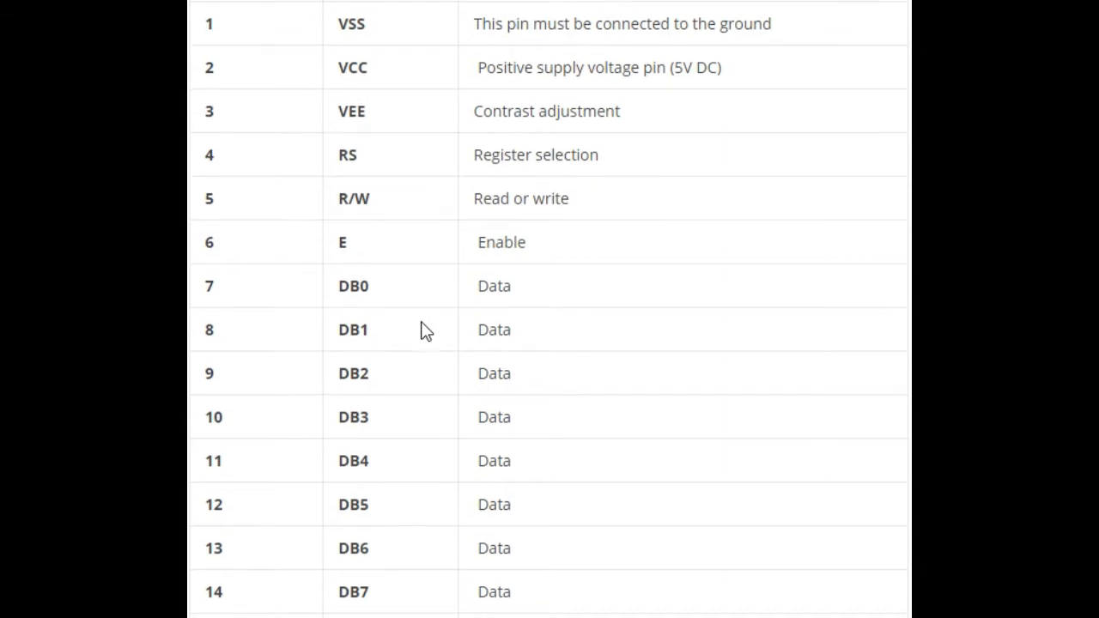
scroll("down", 3)
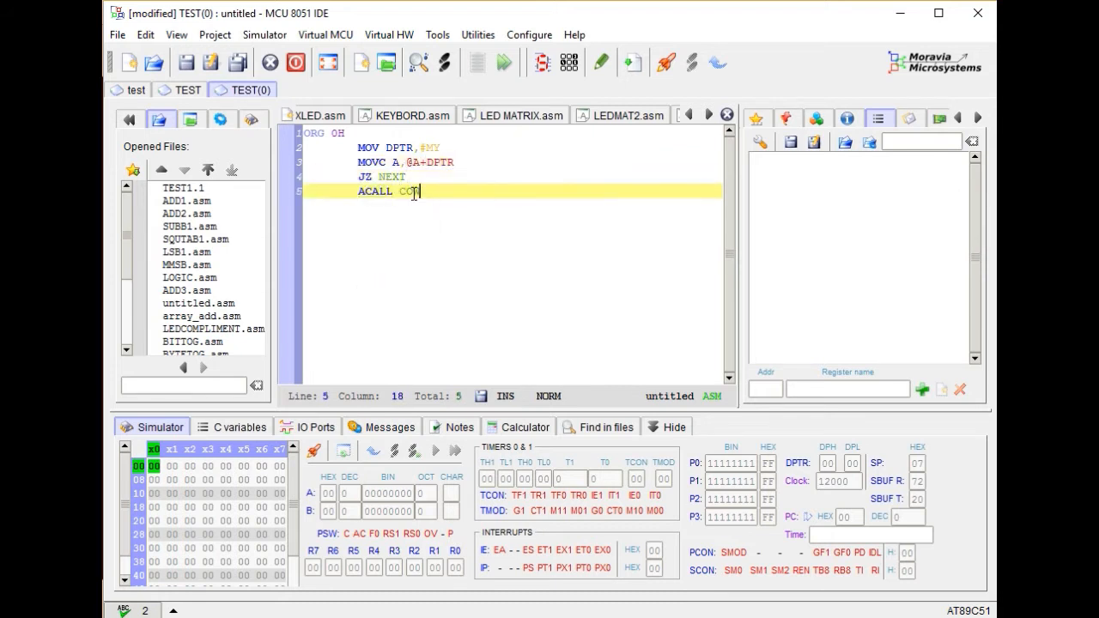
type("OMWRT")
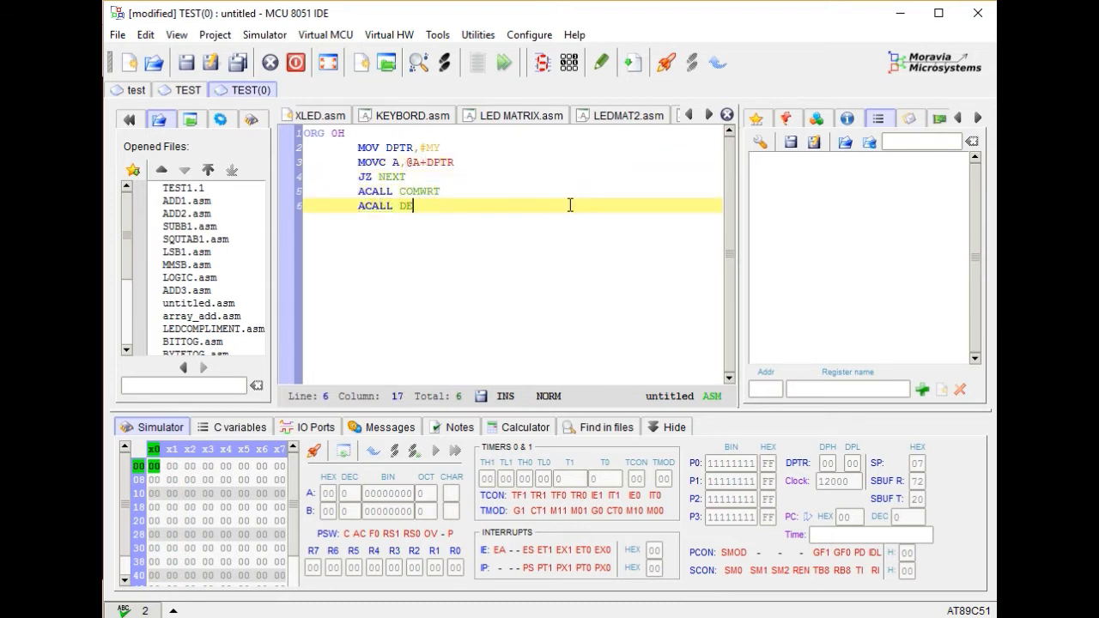
type("DELAY")
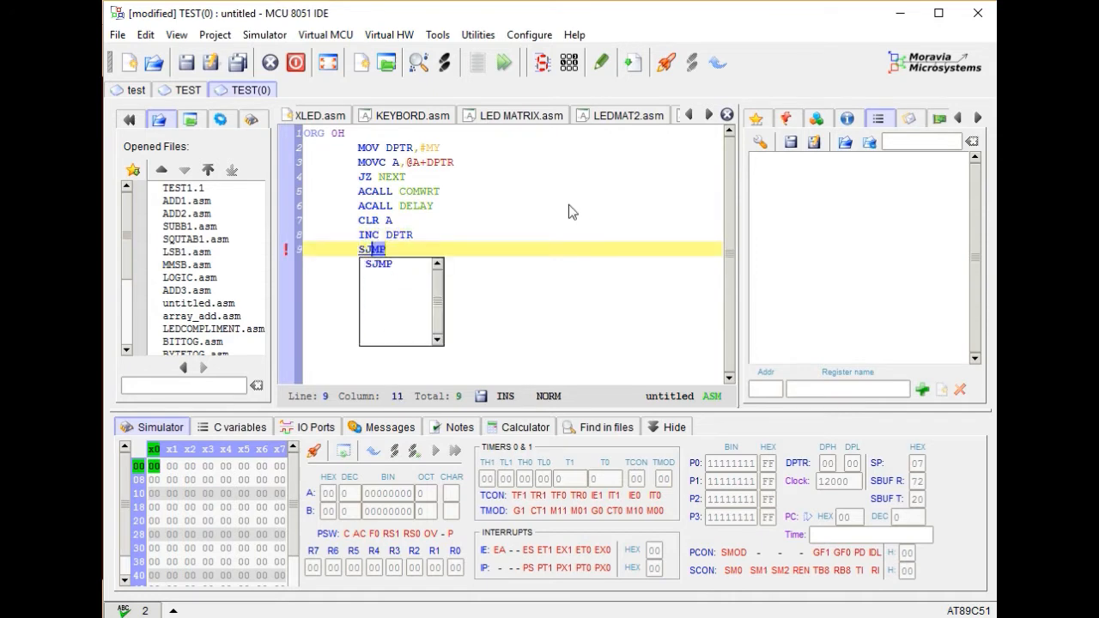
type("LOOP1: MOVC A,@A+DPTR")
type("JZ DPTR")
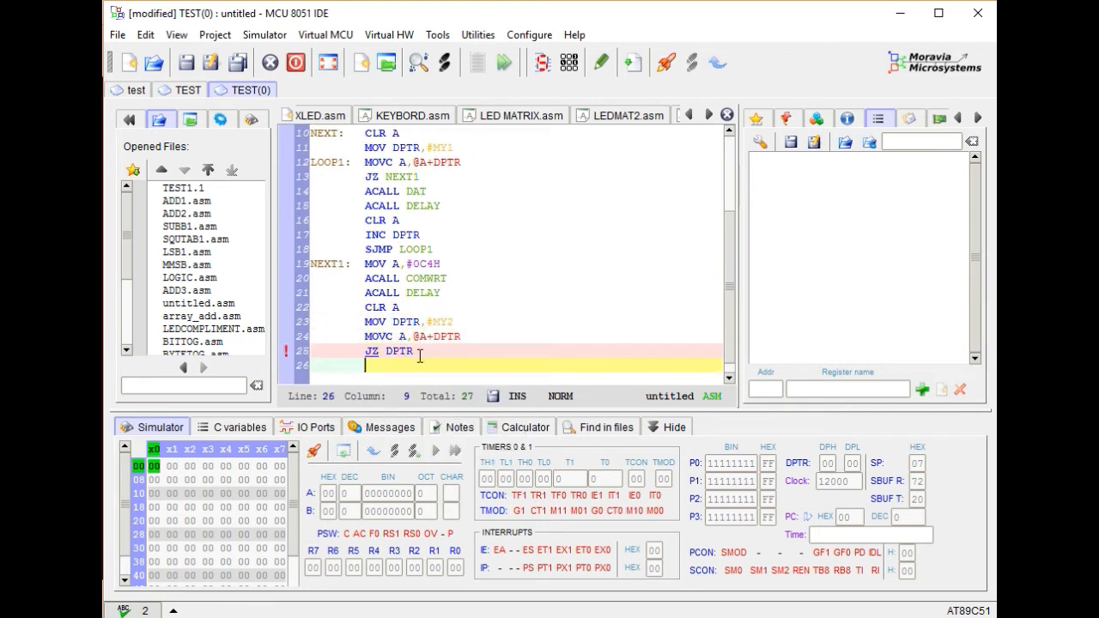
type("ACALL DELAY")
type("DELAY:")
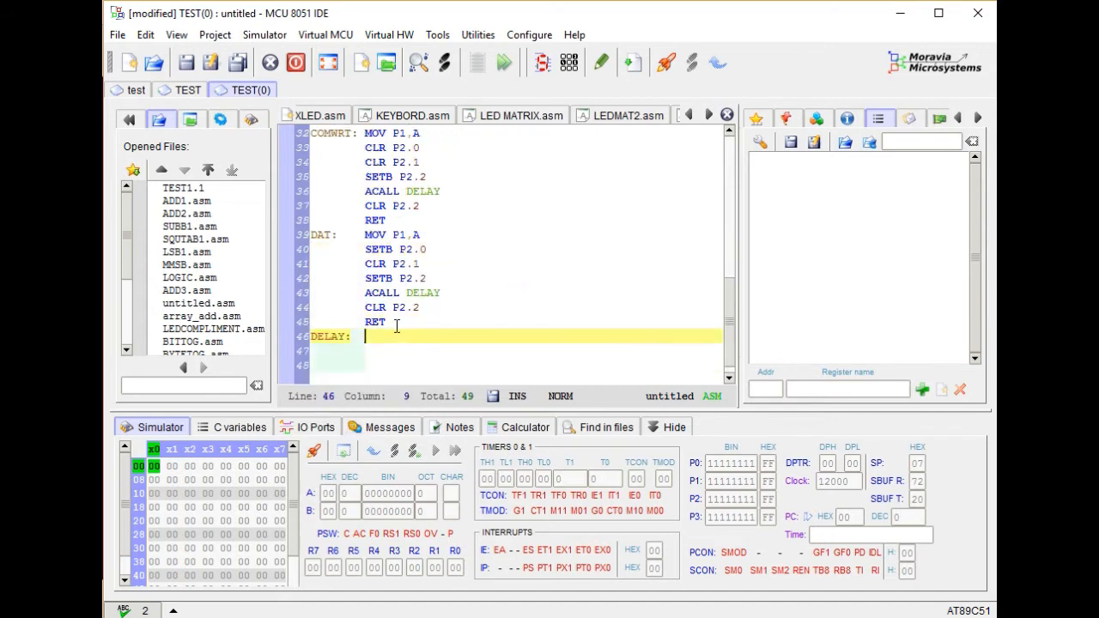
Write DELAY with nested DJNZ loops (R2, R3 = 0FFH), ORG 0070H, and MY, MY1 'INDRA', MY2 tables.
type("MOV R2,#0FFH")
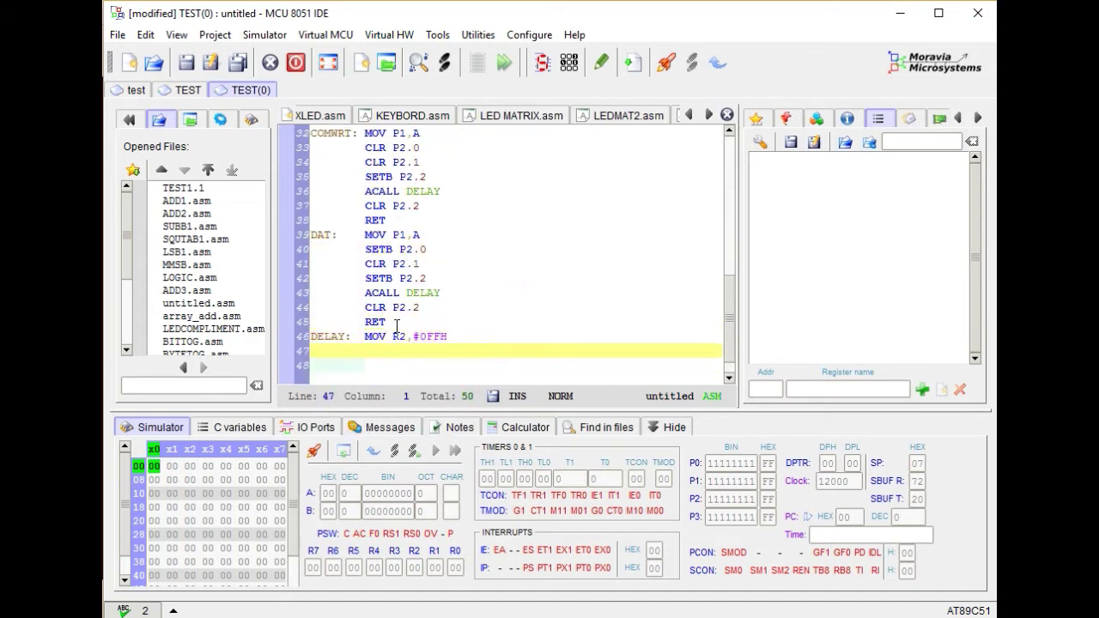
type("LOOP4:\tMOV R3,#0FFH")
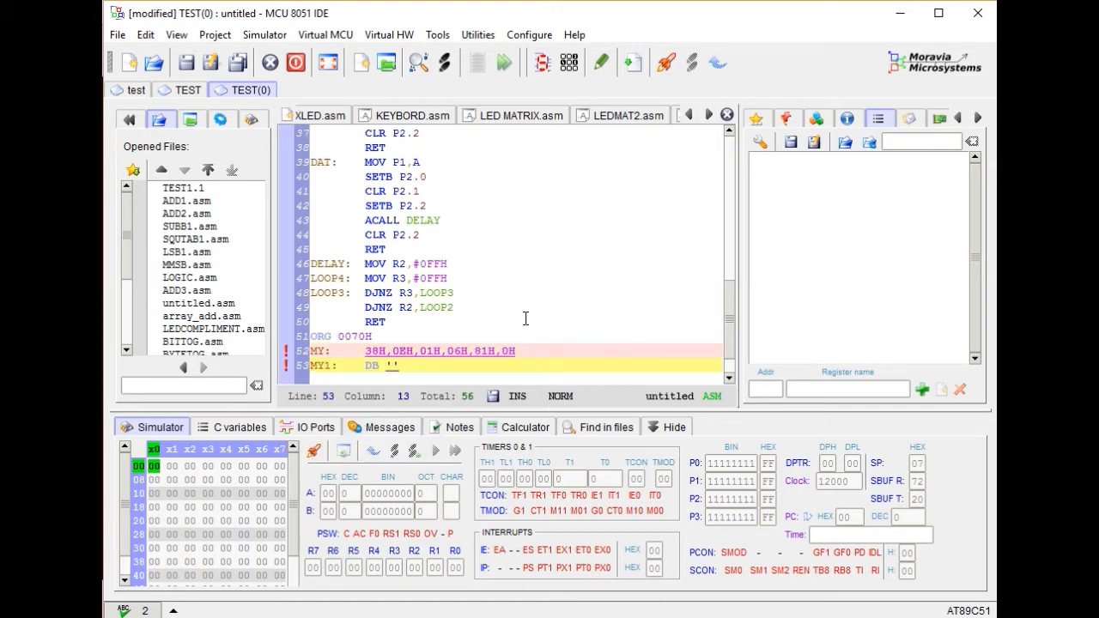
type("MOV")
type("MY2:    DB 'JA'")
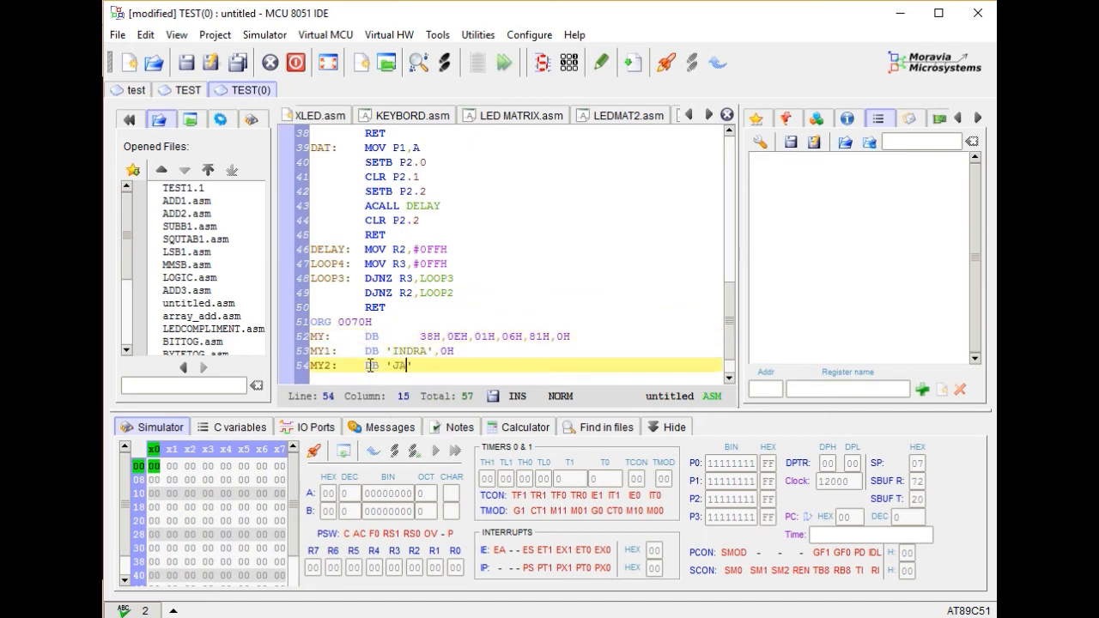
Save the listing as LCDDISP.asm and start the simulator.
left_click(185, 62)
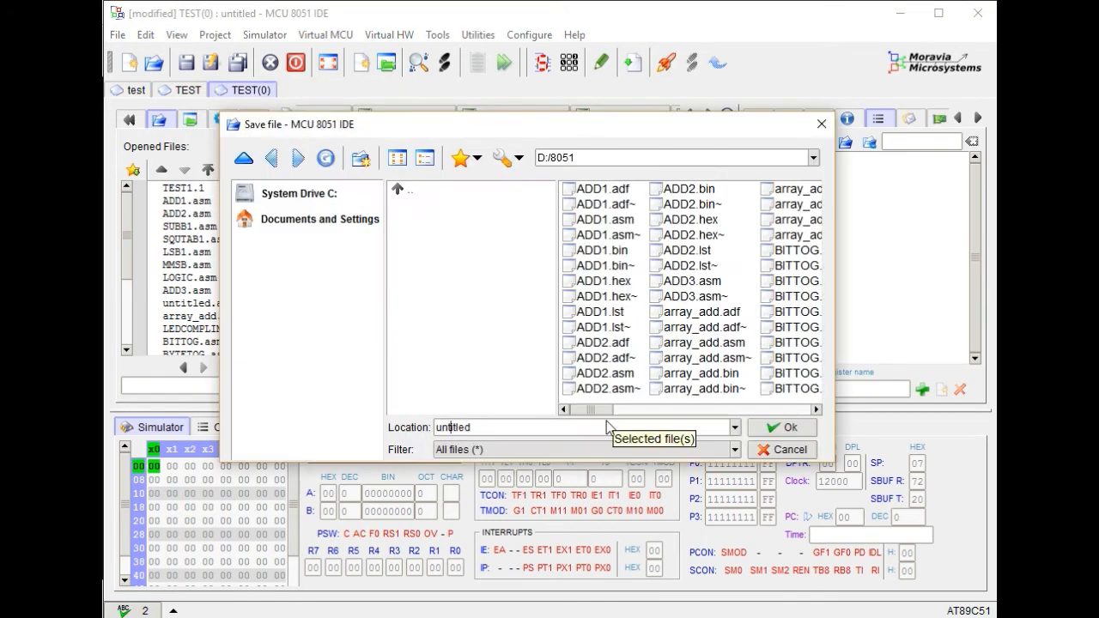
left_click(780, 427)
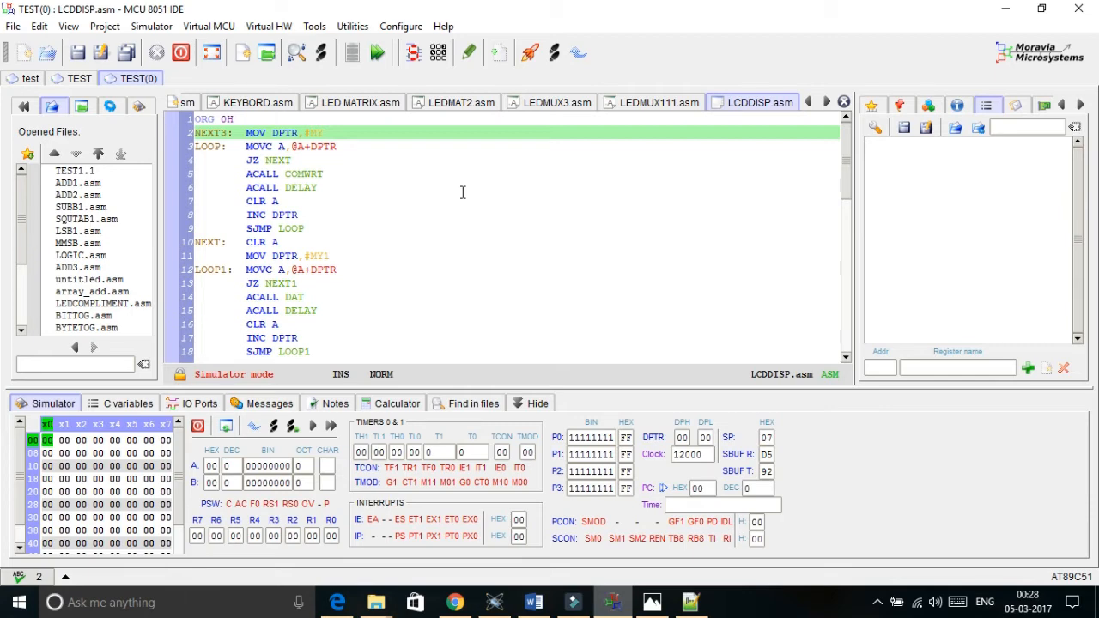
scroll("down", 3)
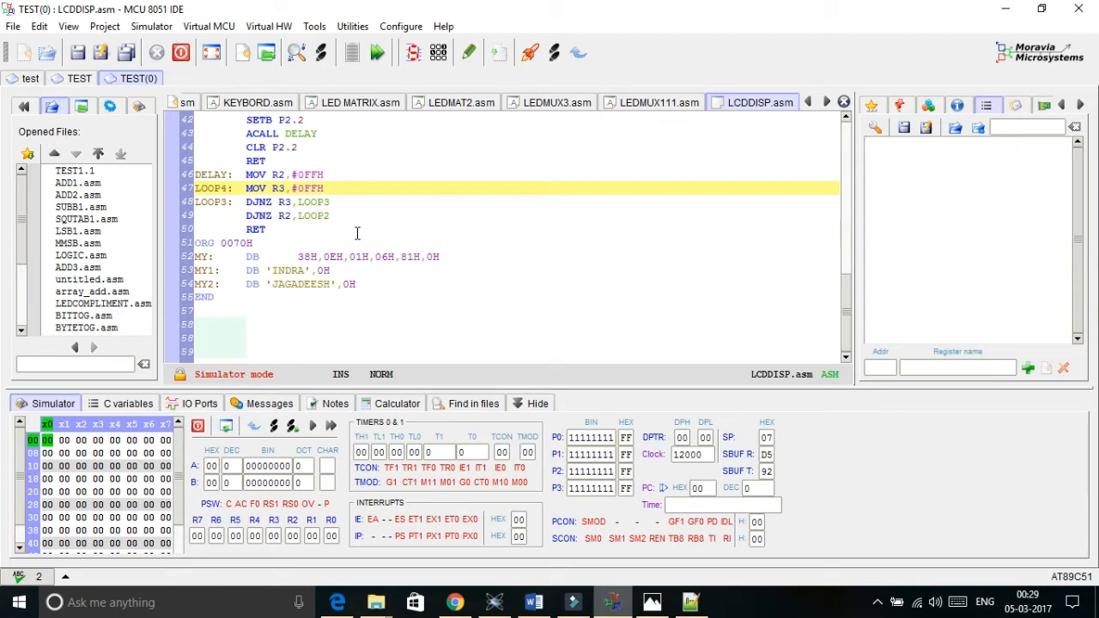
scroll("up", 3)
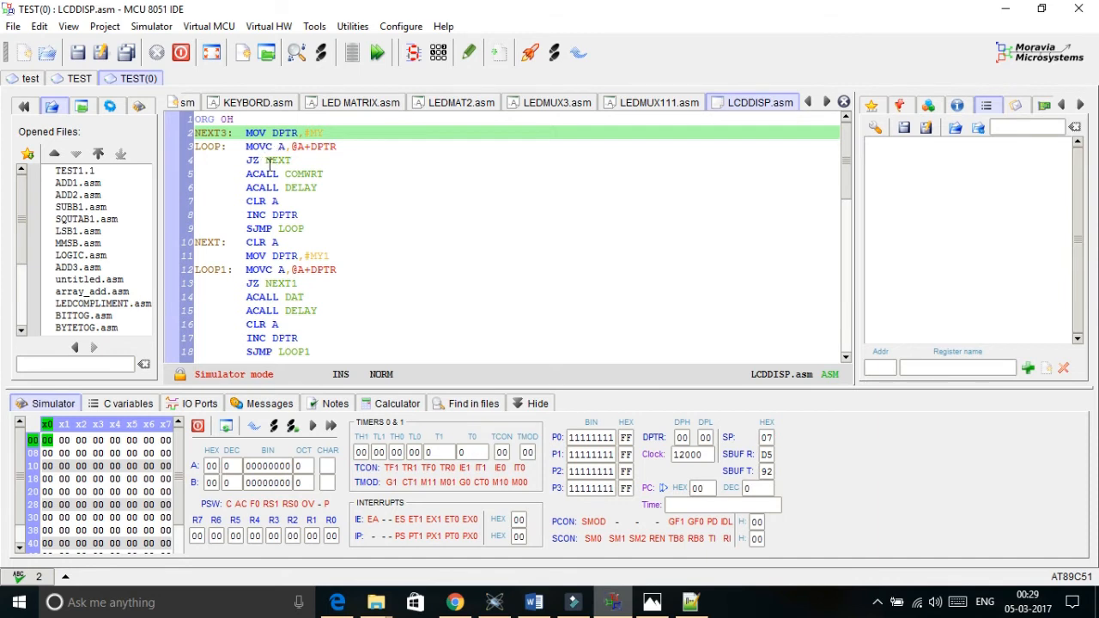
scroll("down", 3)
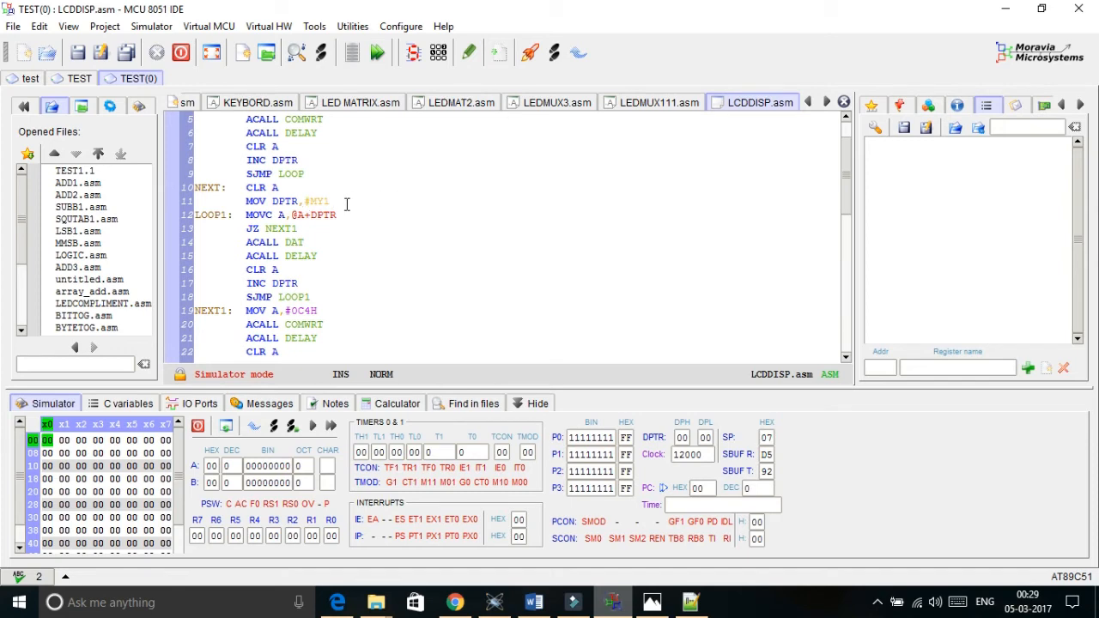
scroll("down", 3)
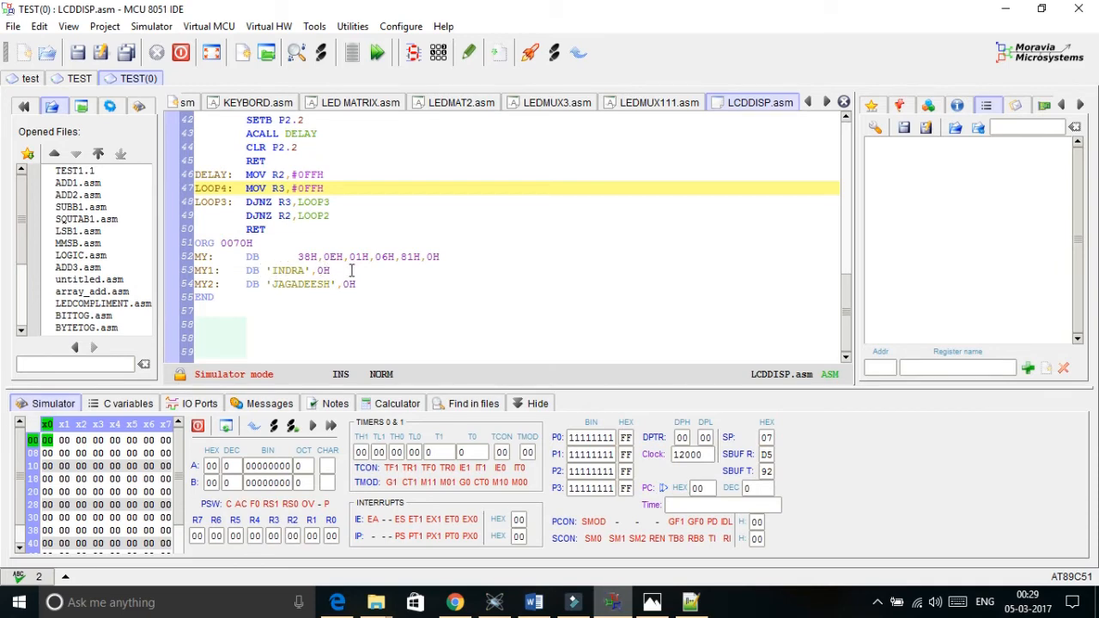
scroll("up", 3)
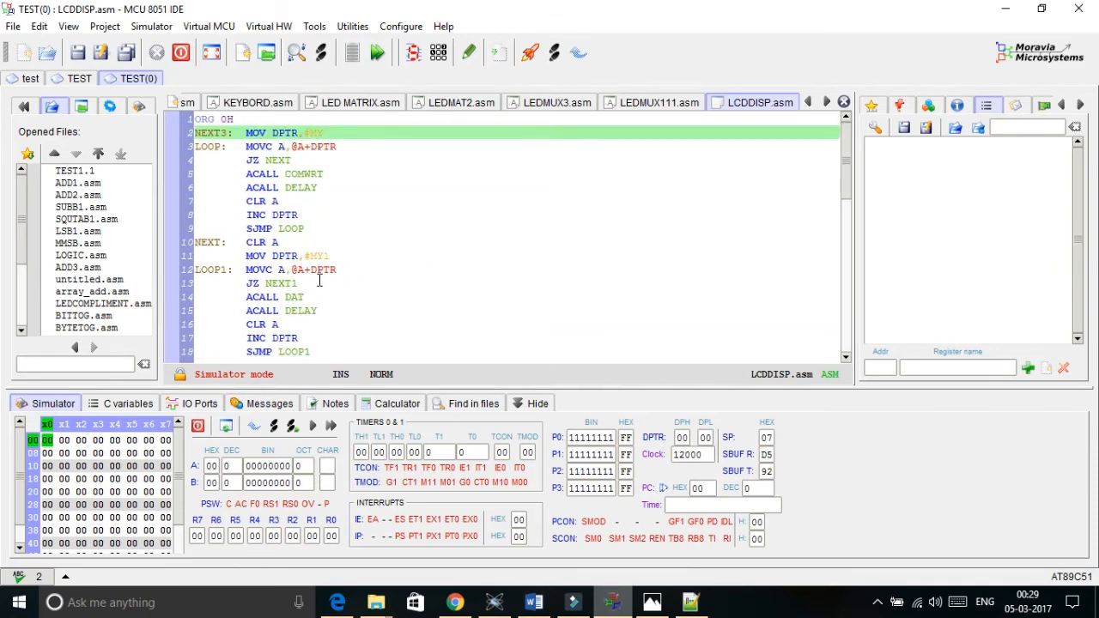
scroll("down", 3)
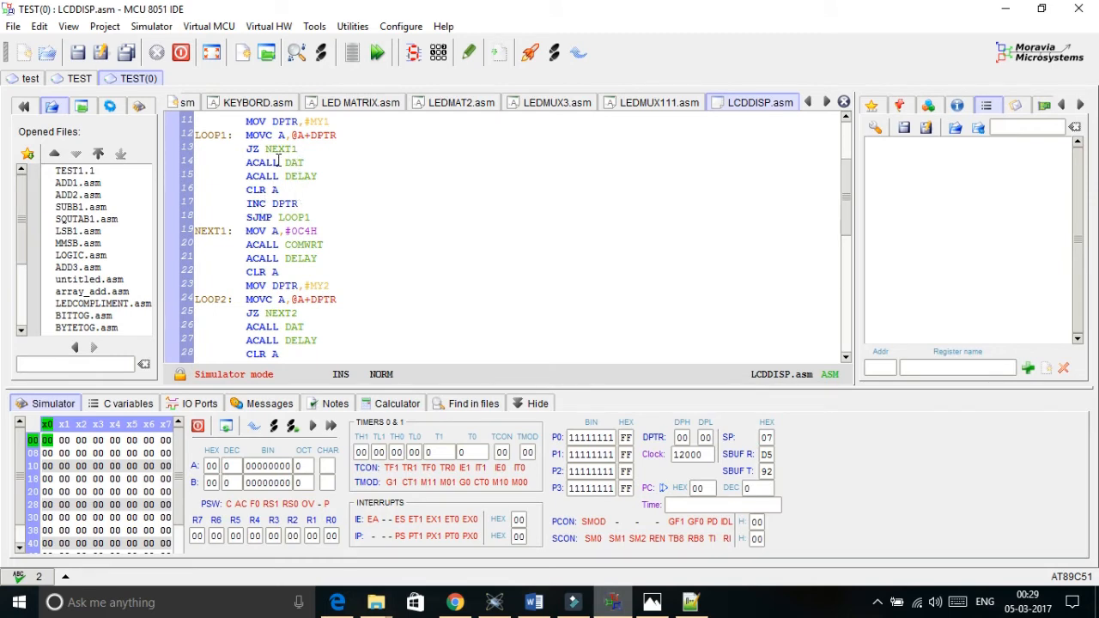
scroll("up", 3)
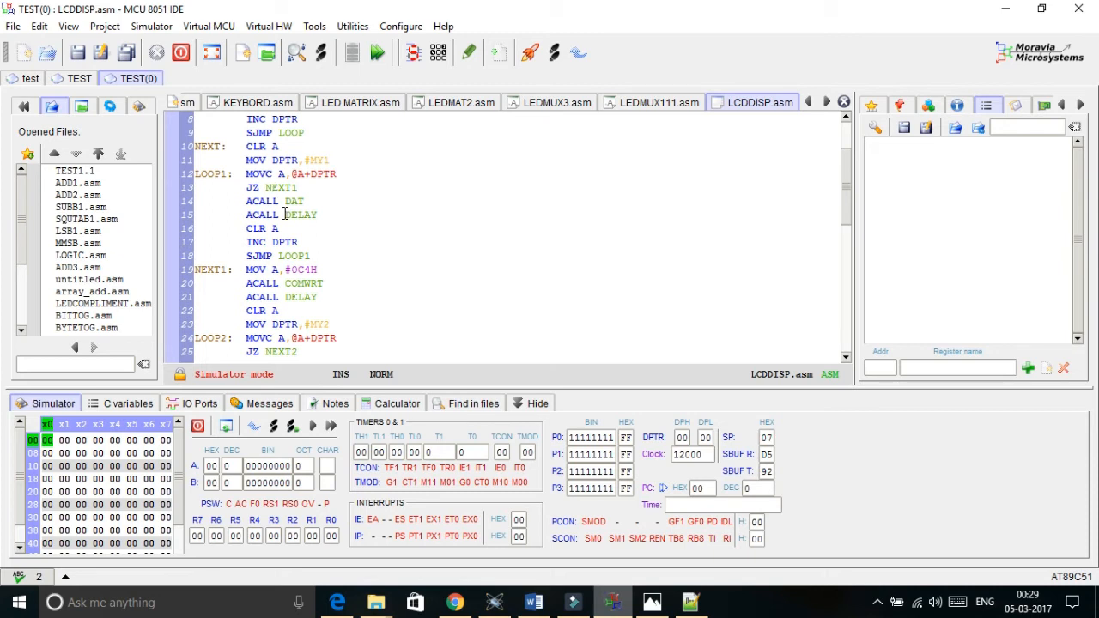
scroll("down", 3)
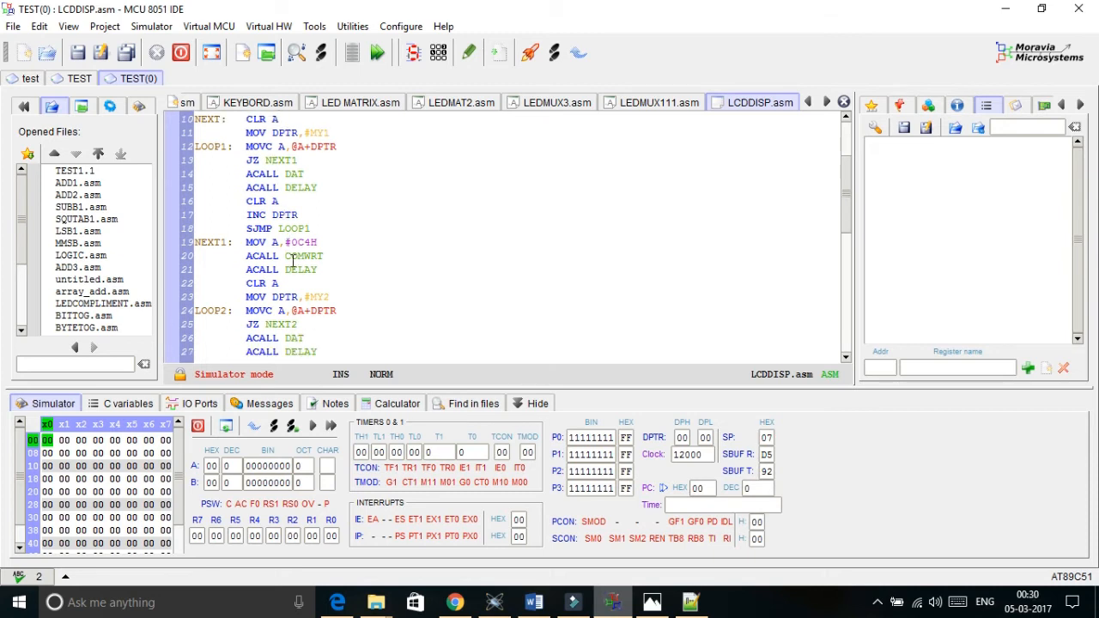
scroll("down", 3)
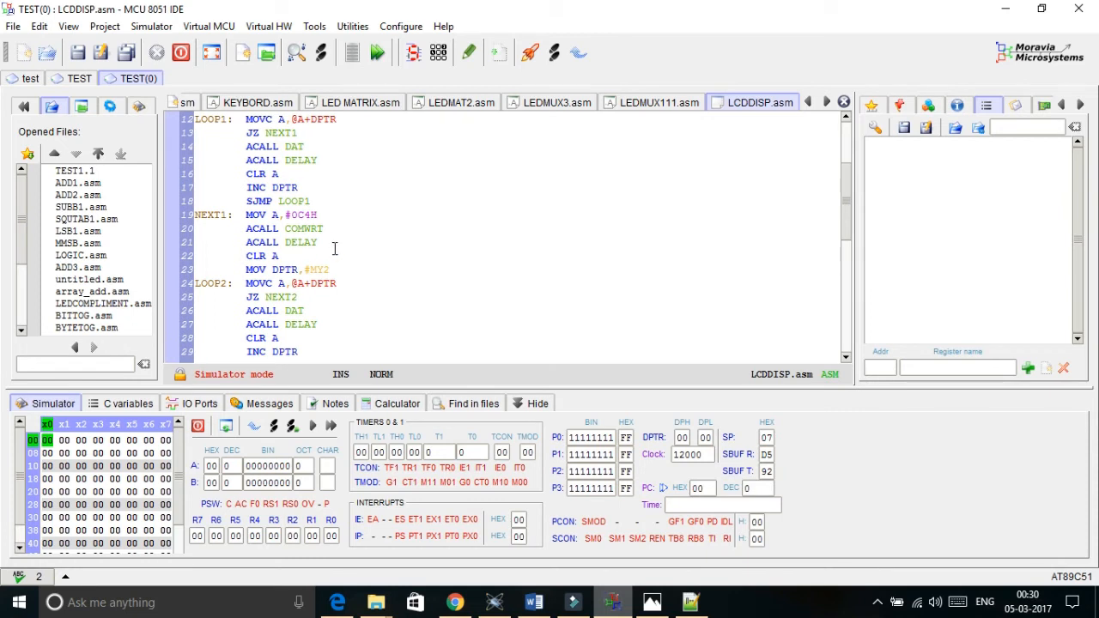
scroll("down", 3)
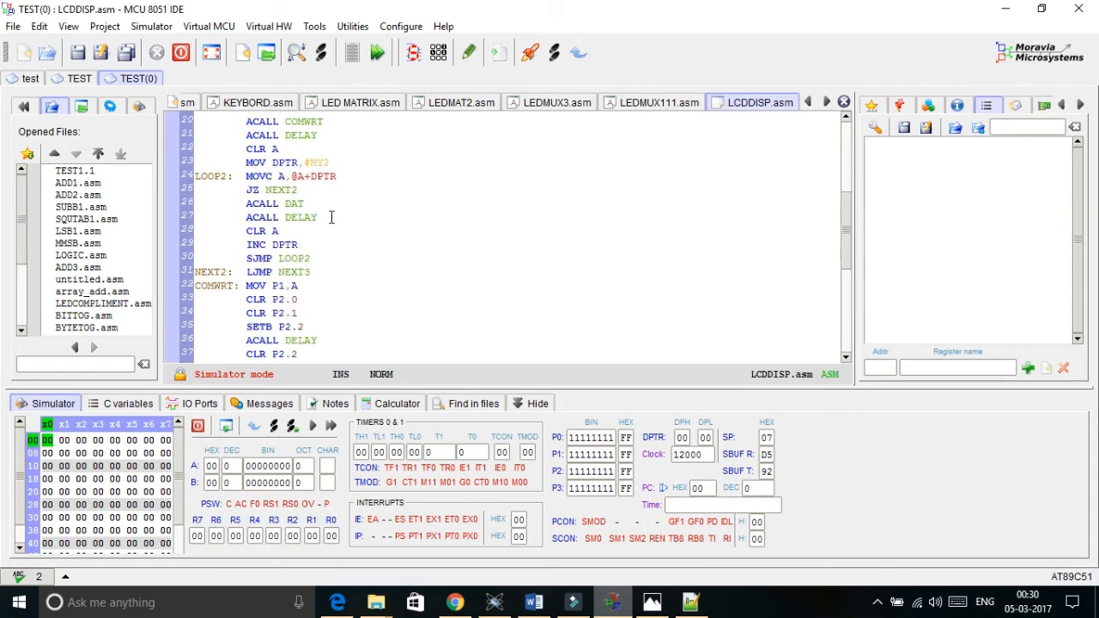
scroll("down", 3)
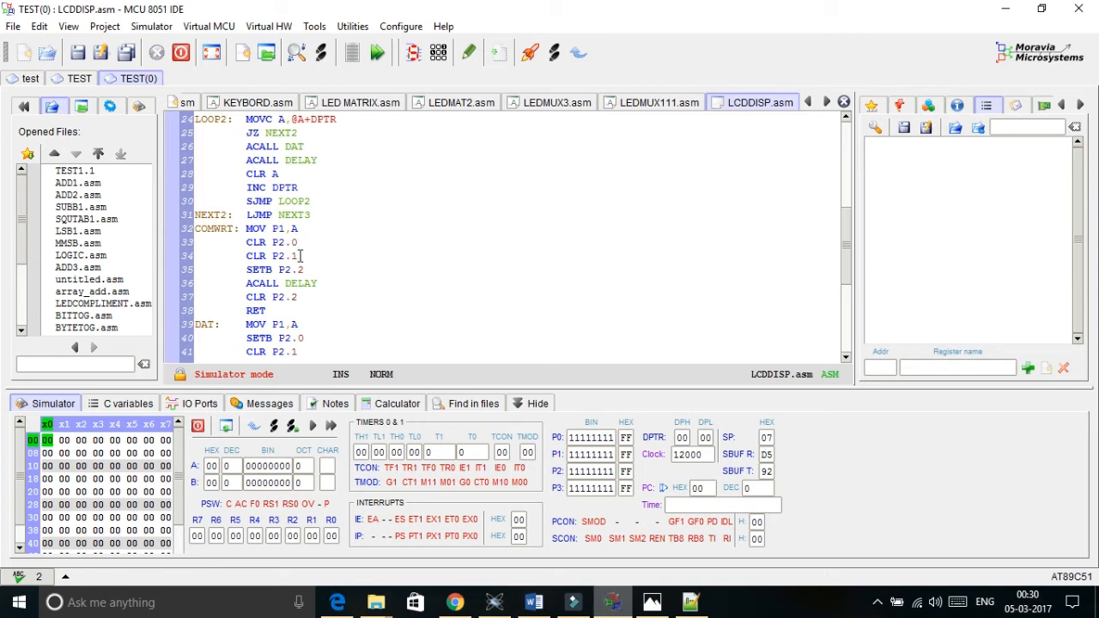
mouse_move(308, 271)
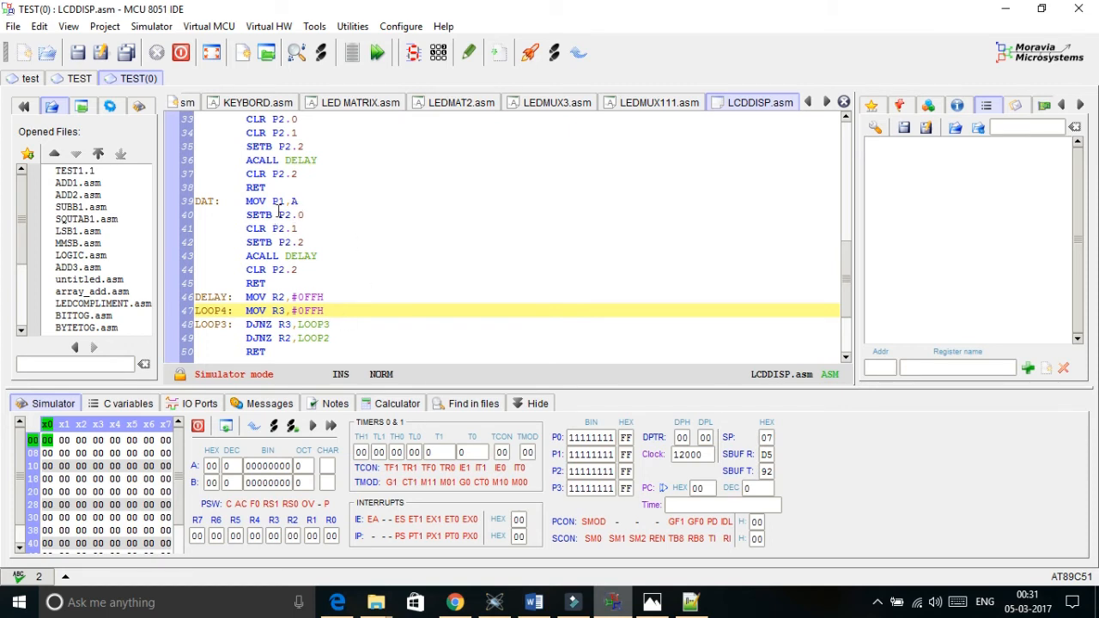
scroll("down", 3)
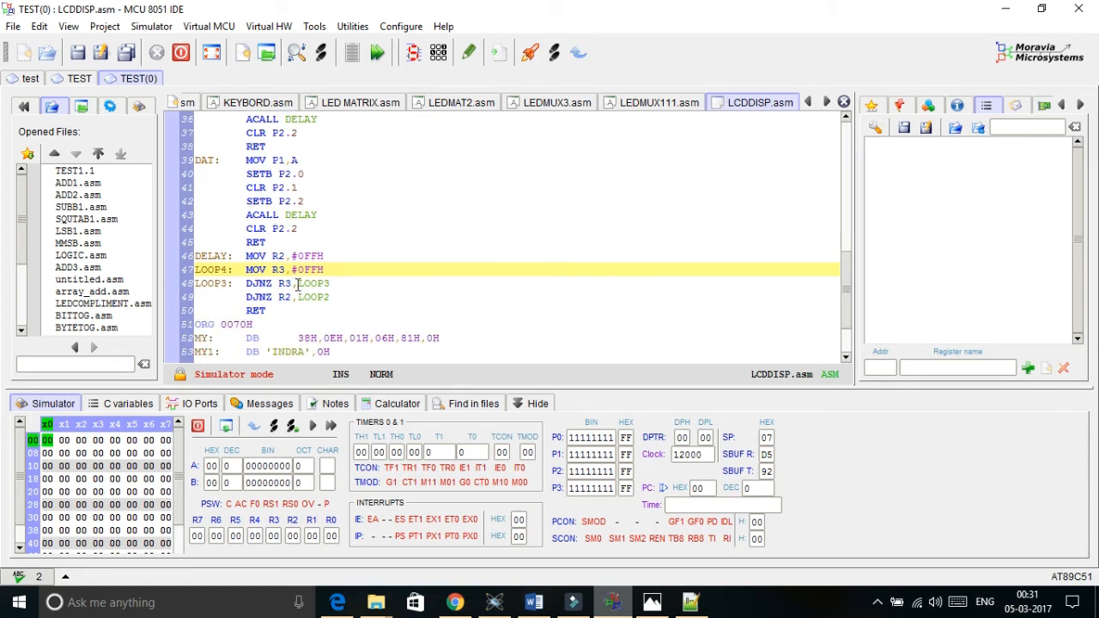
scroll("down", 3)
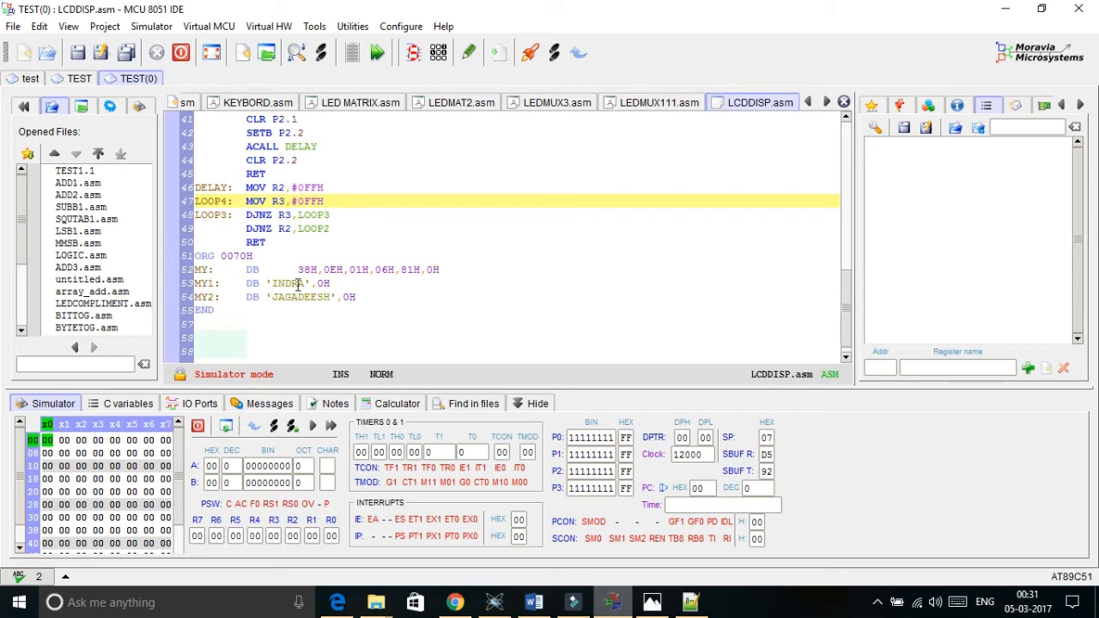
mouse_move(441, 388)
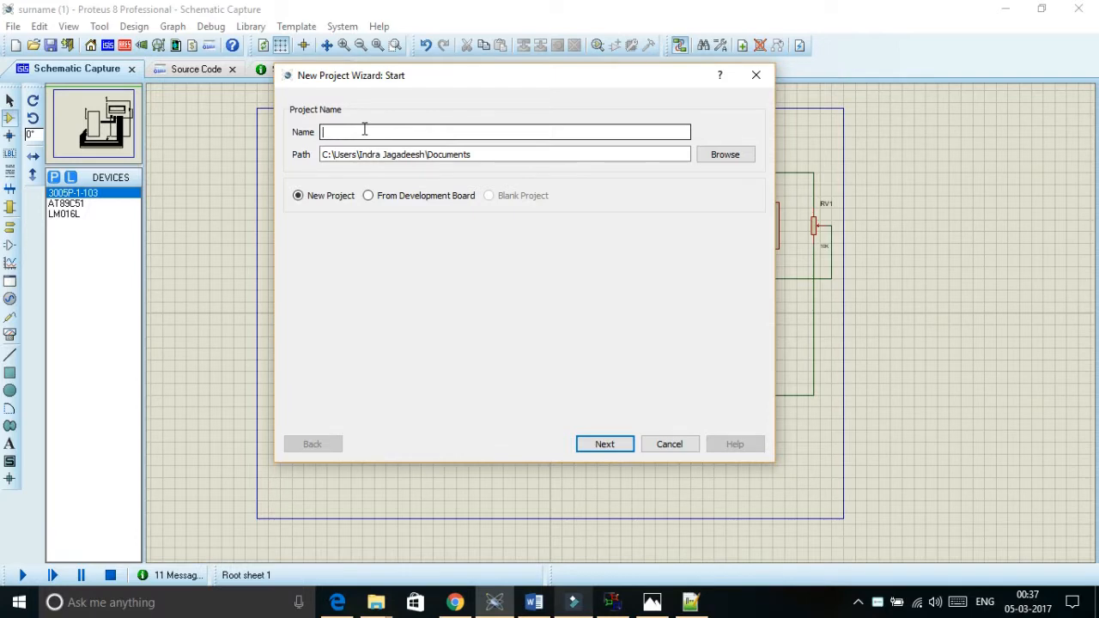
Create a project with DEFAULT schematic, no PCB, and an 8051 AT89C51 ASEM-51 firmware project.
type("L")
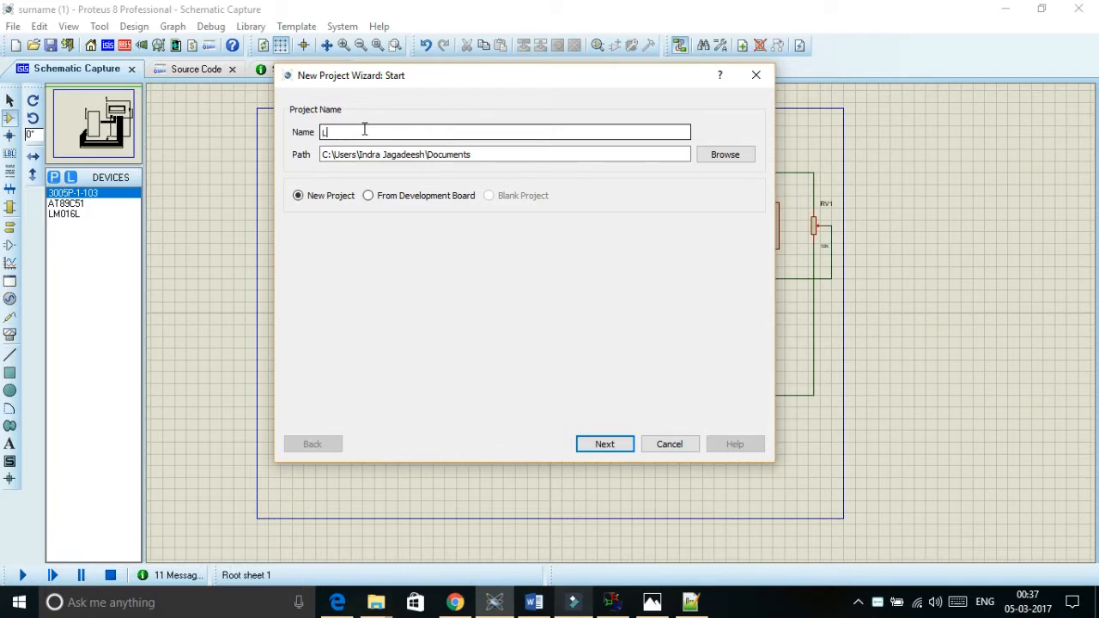
left_click(604, 444)
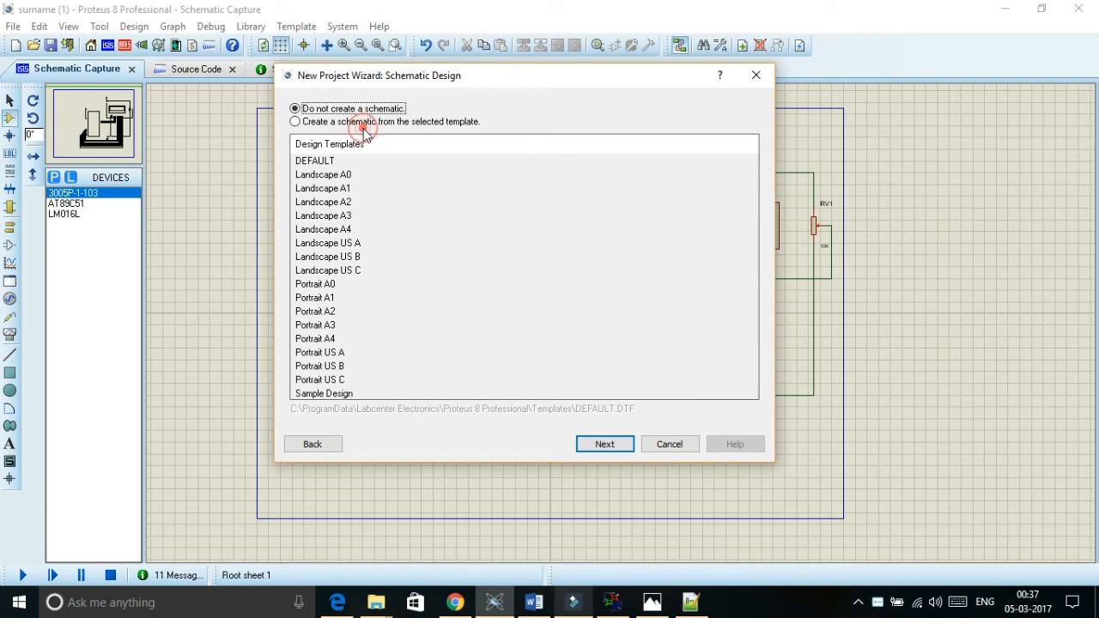
left_click(295, 121)
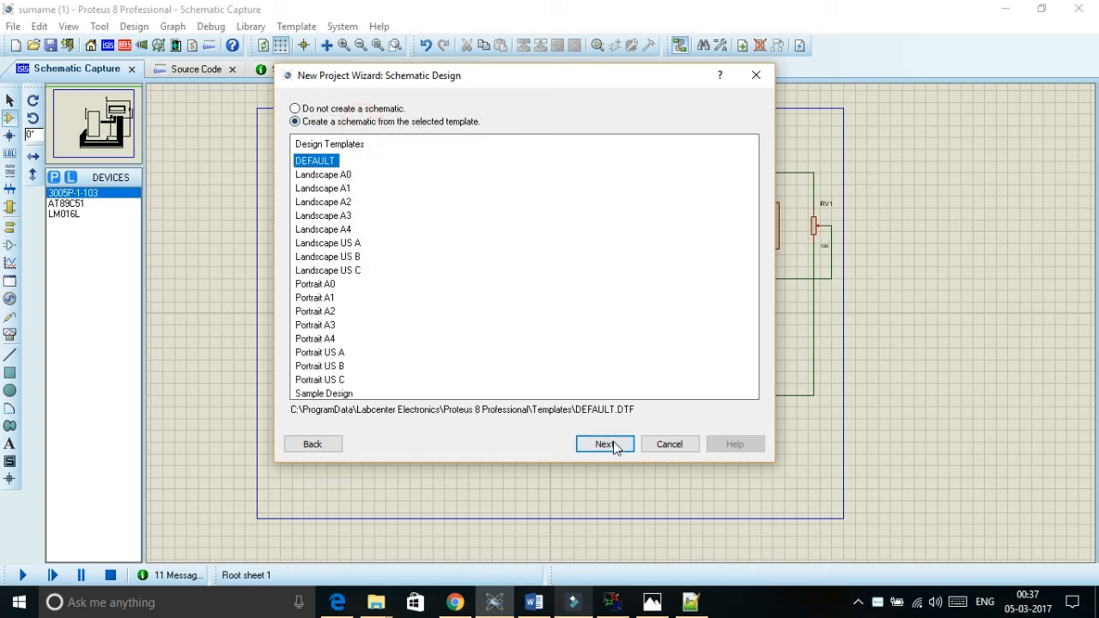
left_click(604, 443)
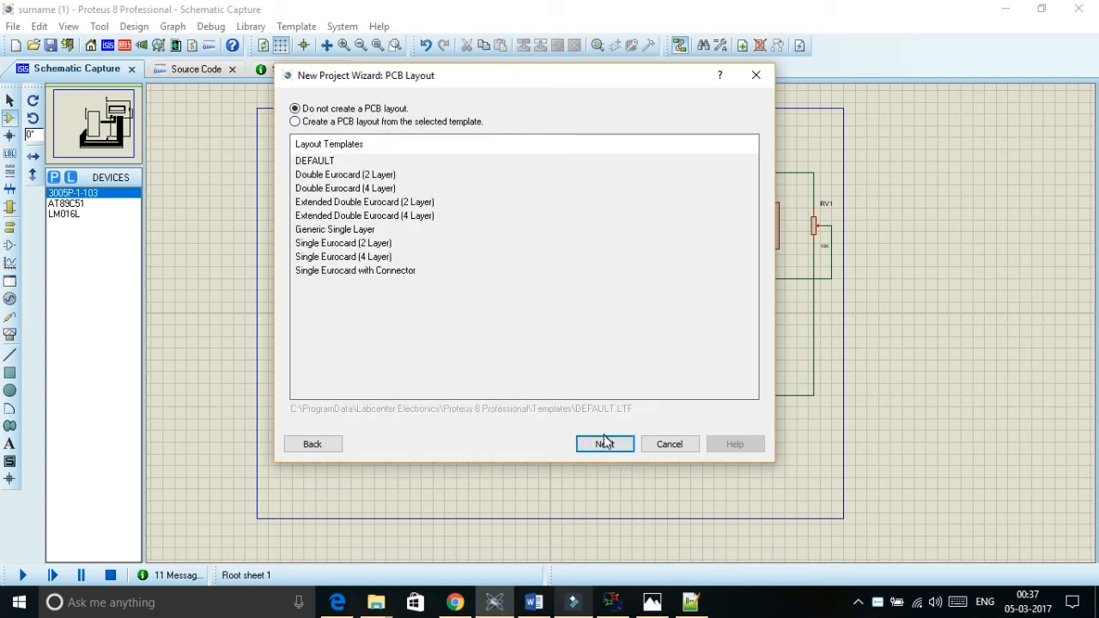
left_click(605, 443)
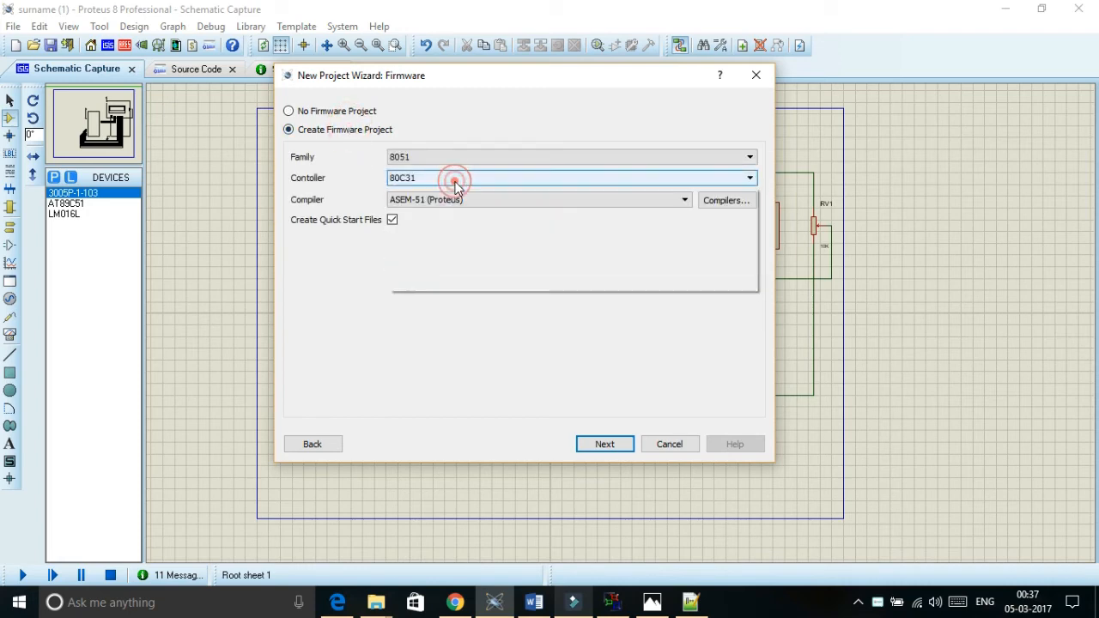
left_click(749, 178)
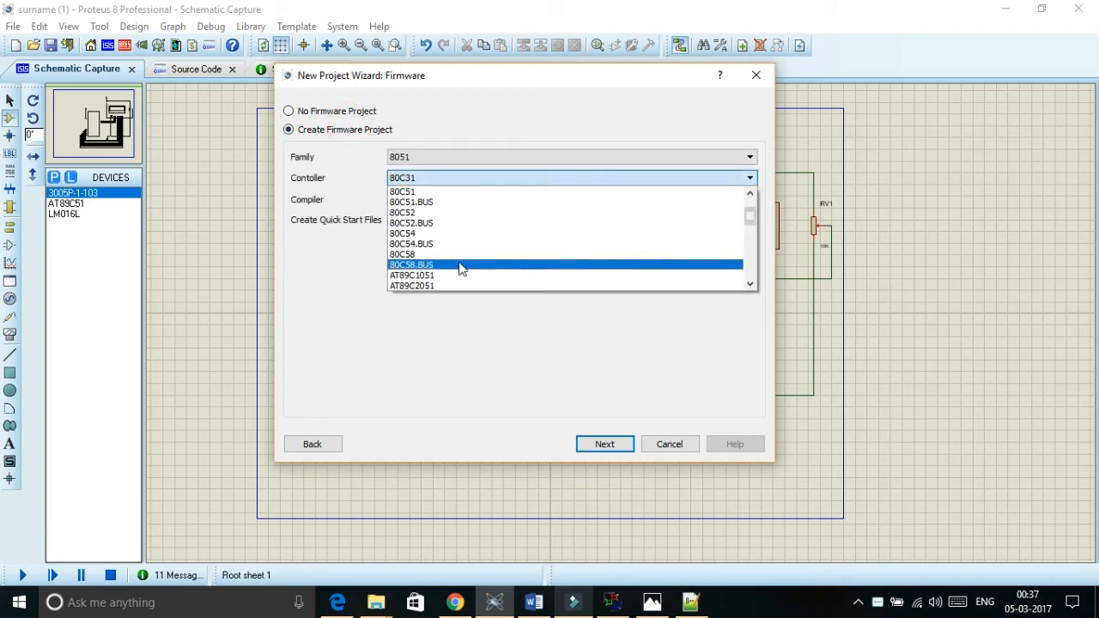
left_click(407, 285)
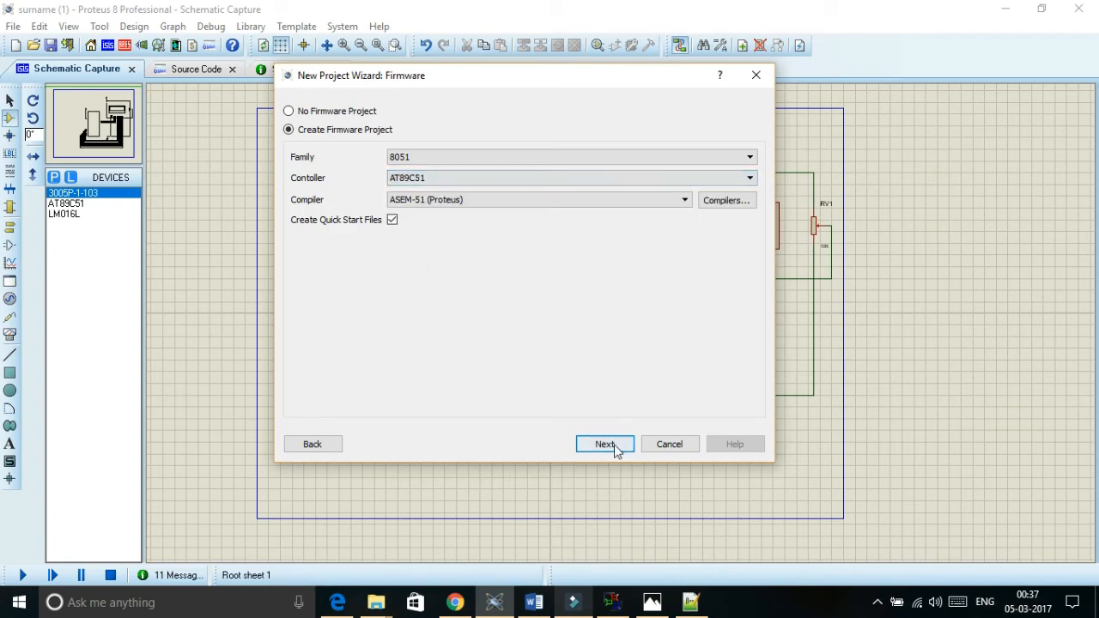
left_click(604, 443)
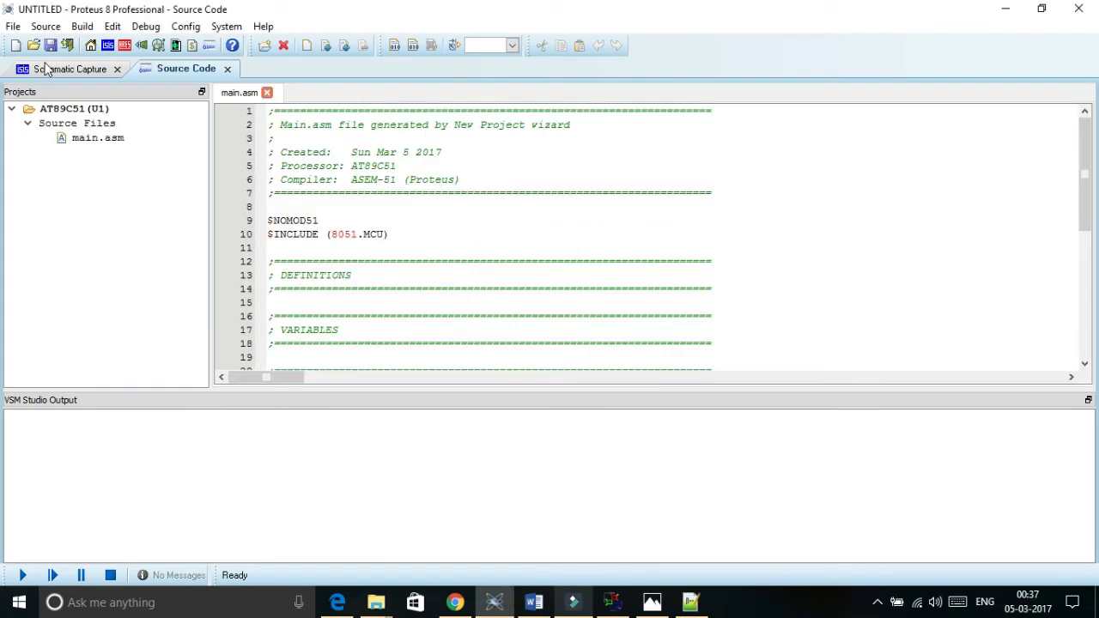
On the schematic, drag the AT89C51 to the upper left and bring up Pick Devices.
left_click(71, 69)
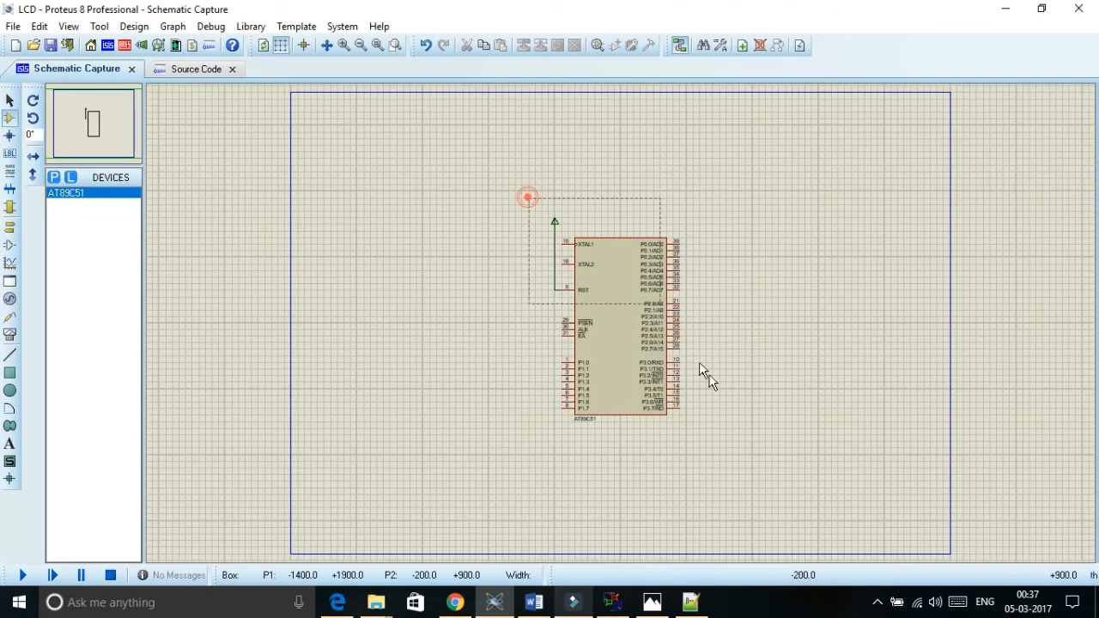
left_click(623, 326)
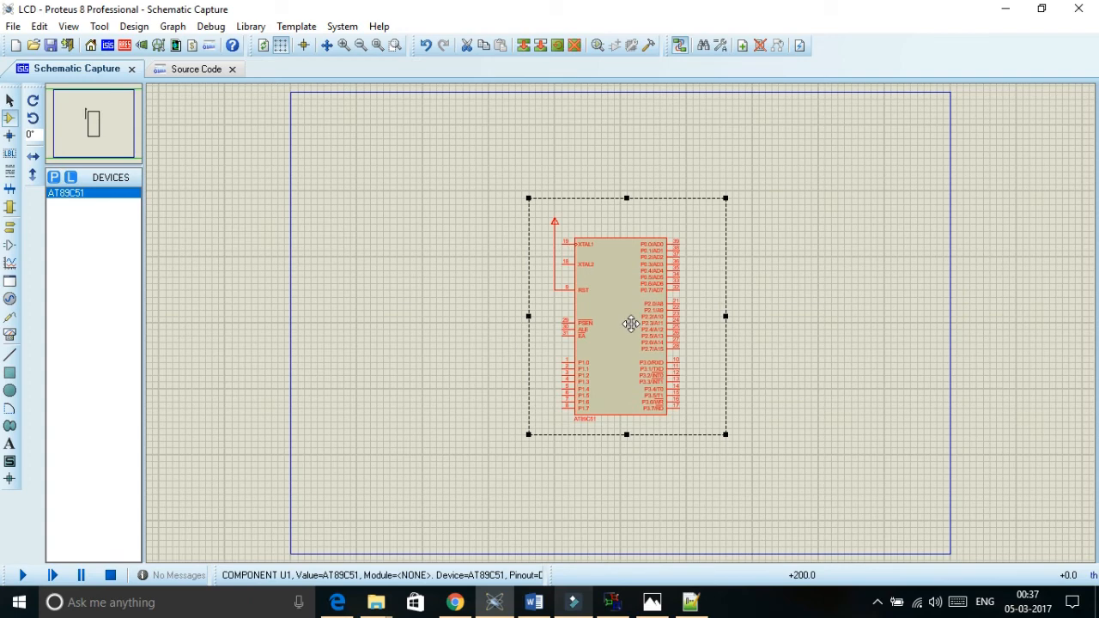
left_click_drag(631, 324, 416, 288)
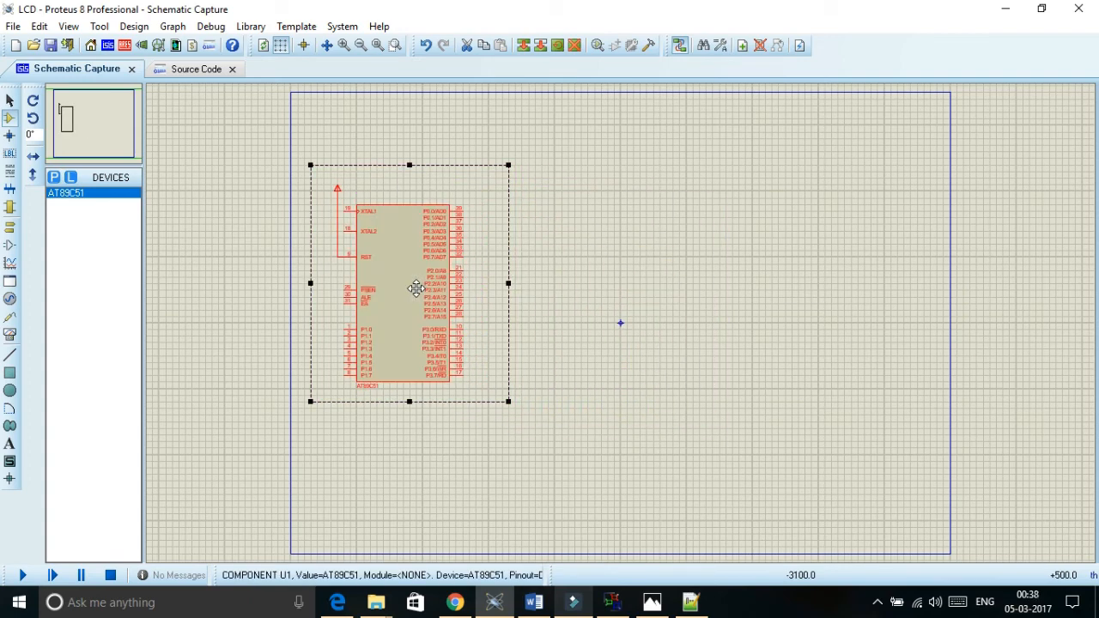
left_click(54, 177)
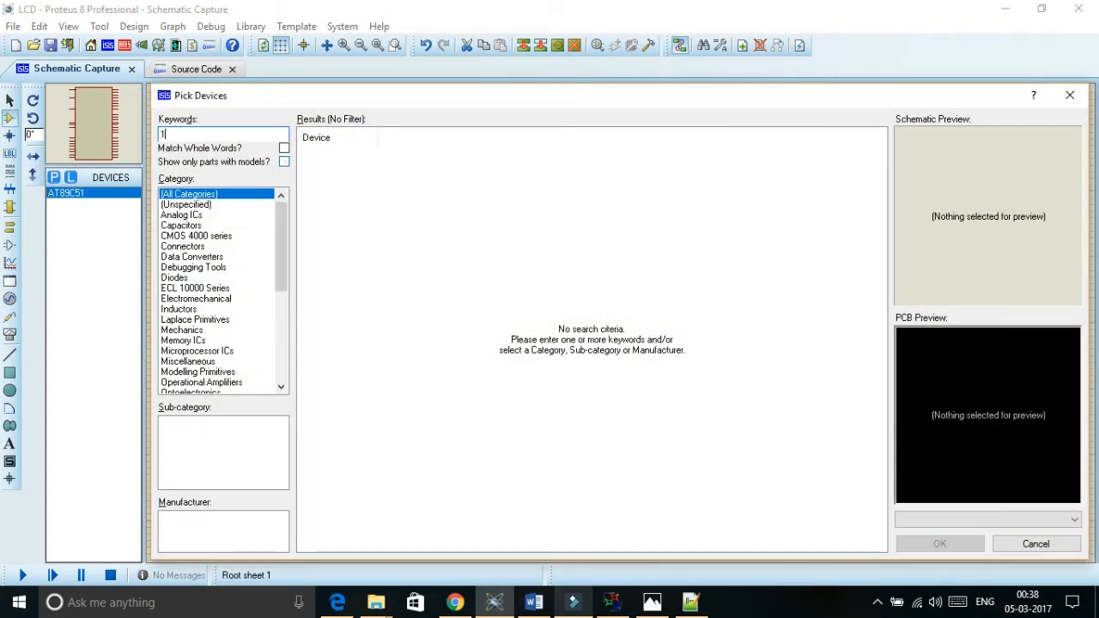
Search '16X2 LCD', add LM016L, and place it right of the AT89C51.
type("6X2")
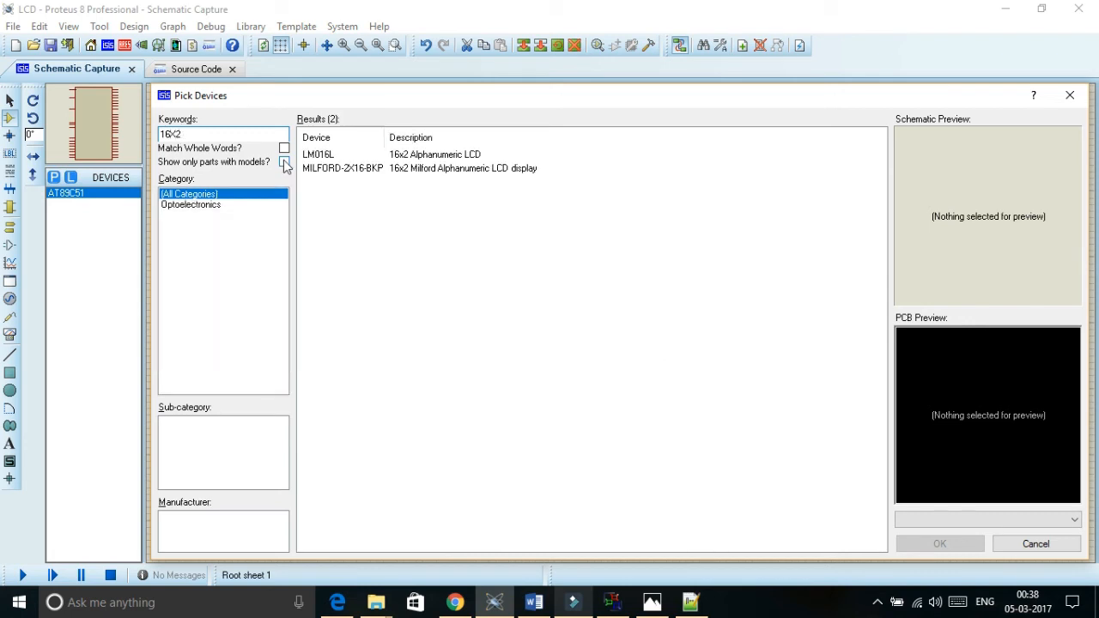
type("LCD")
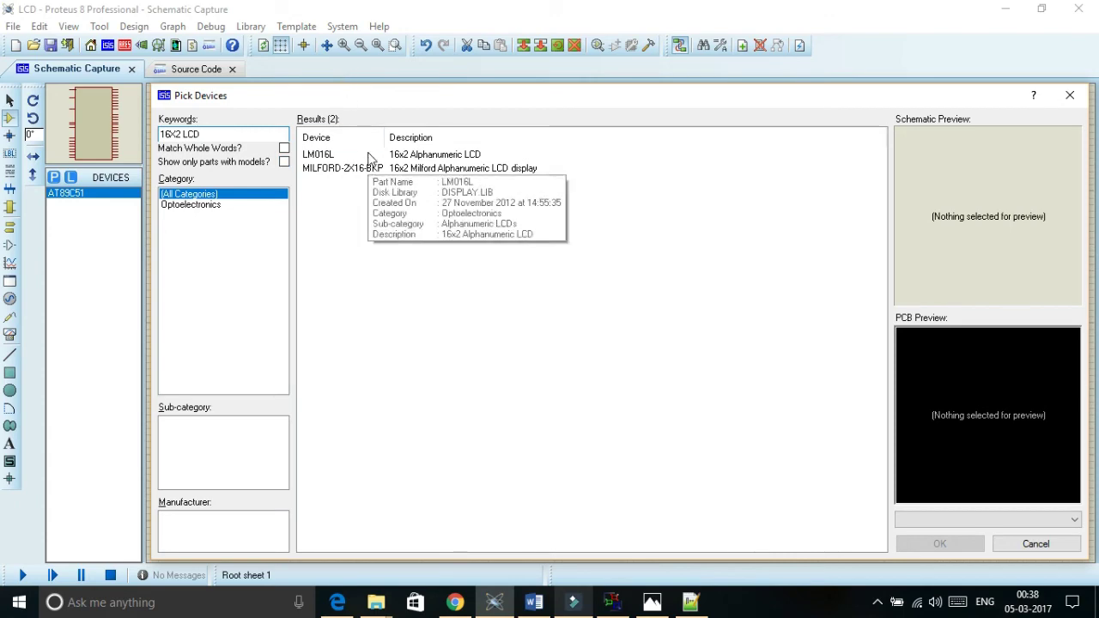
left_click(386, 154)
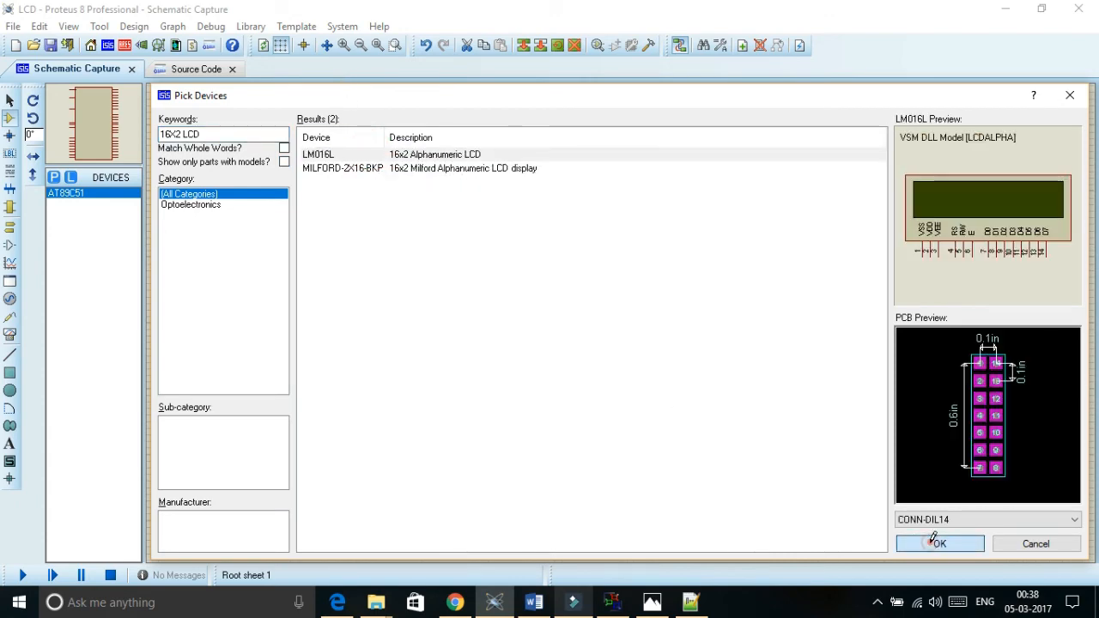
left_click(939, 543)
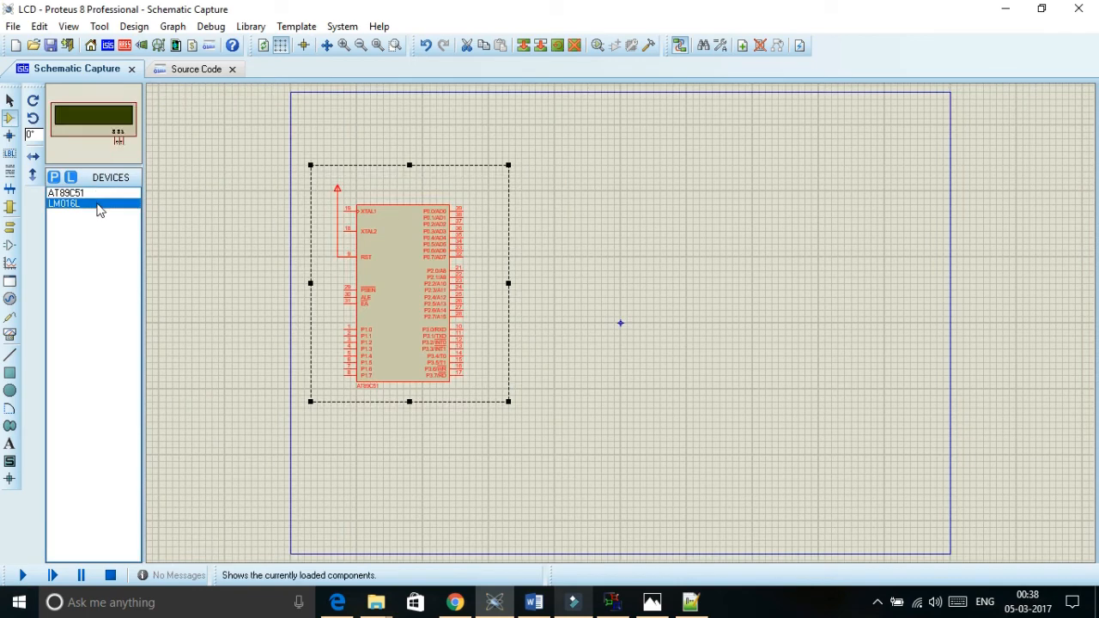
left_click(657, 264)
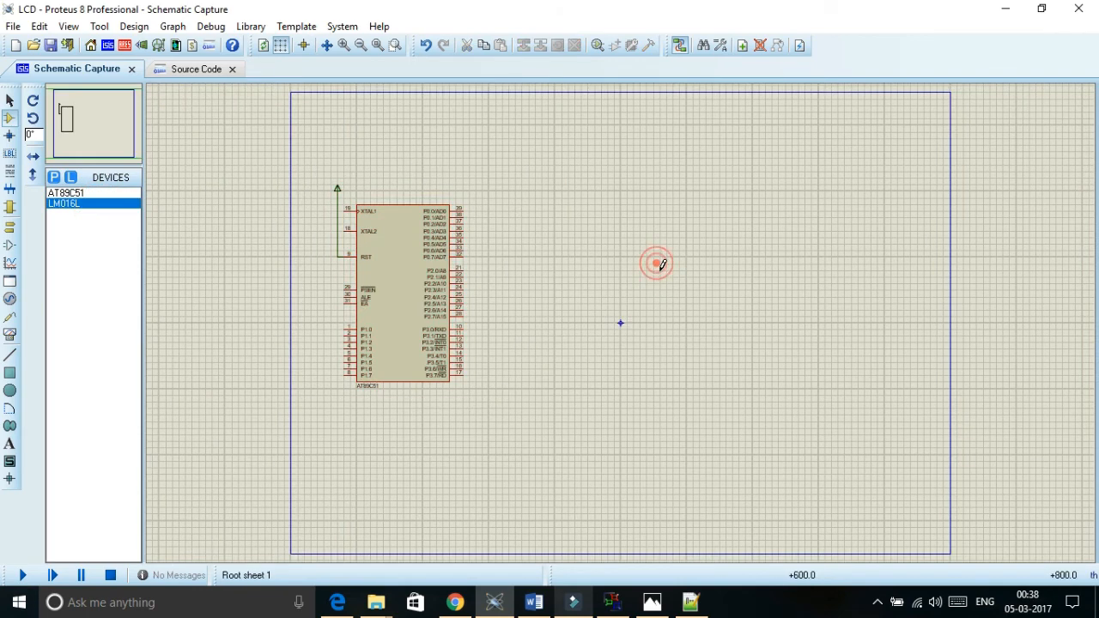
left_click(657, 263)
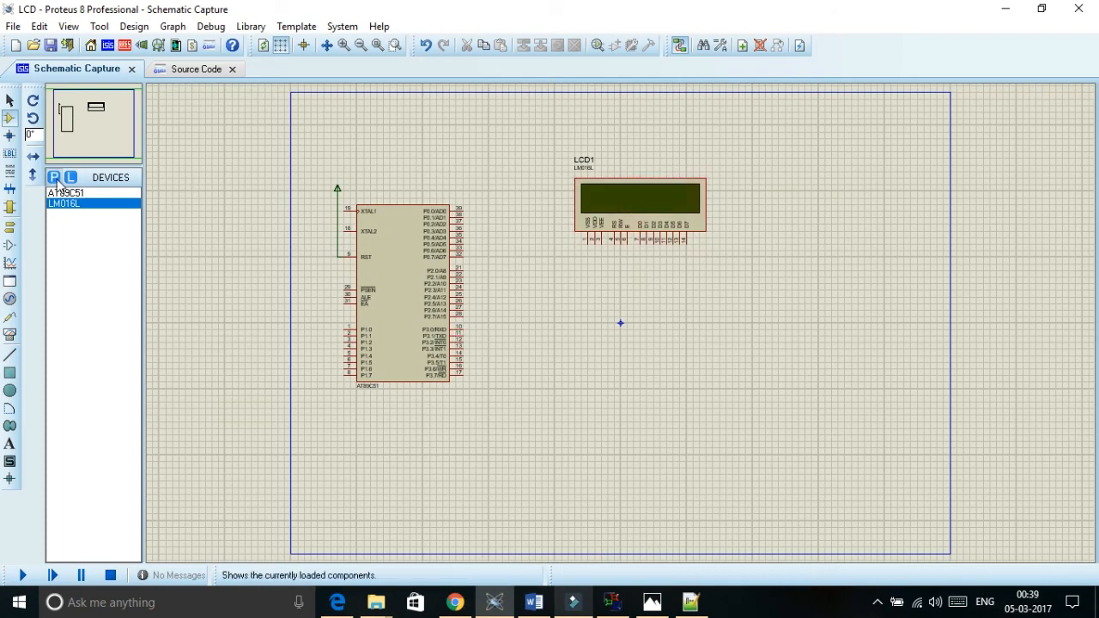
left_click(55, 177)
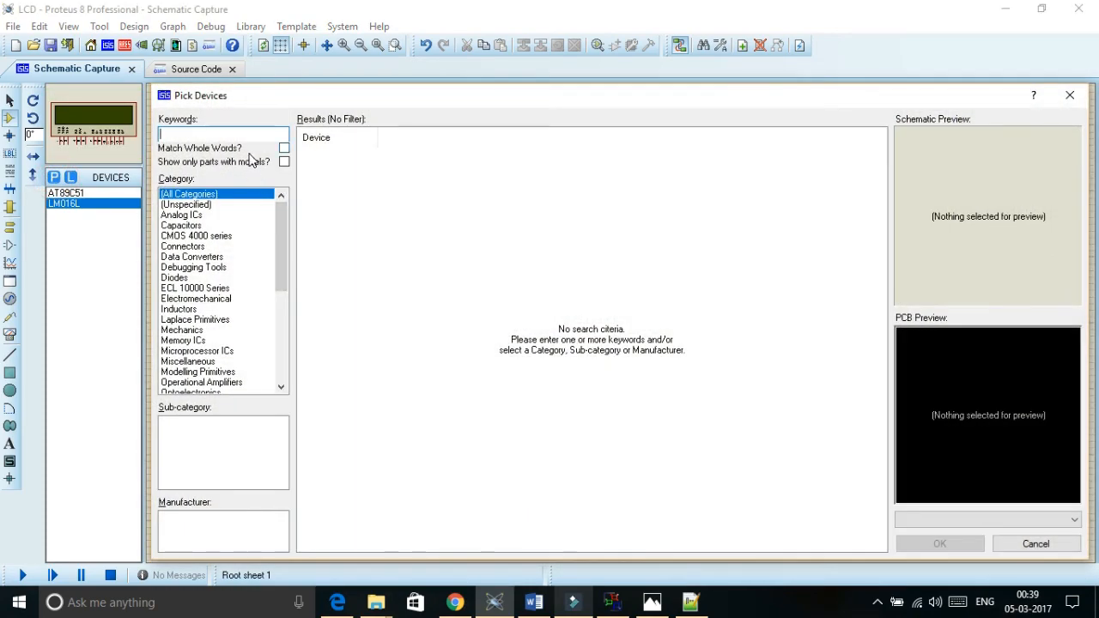
Add the POT device as RV1 and position it to the right of the LCD.
type("POT")
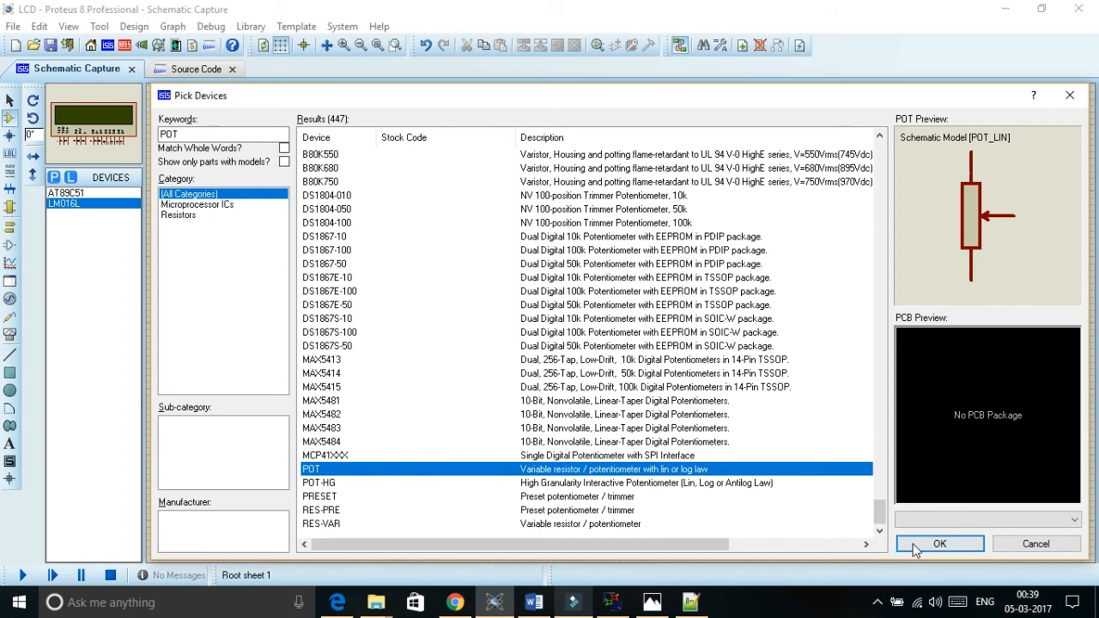
left_click(939, 543)
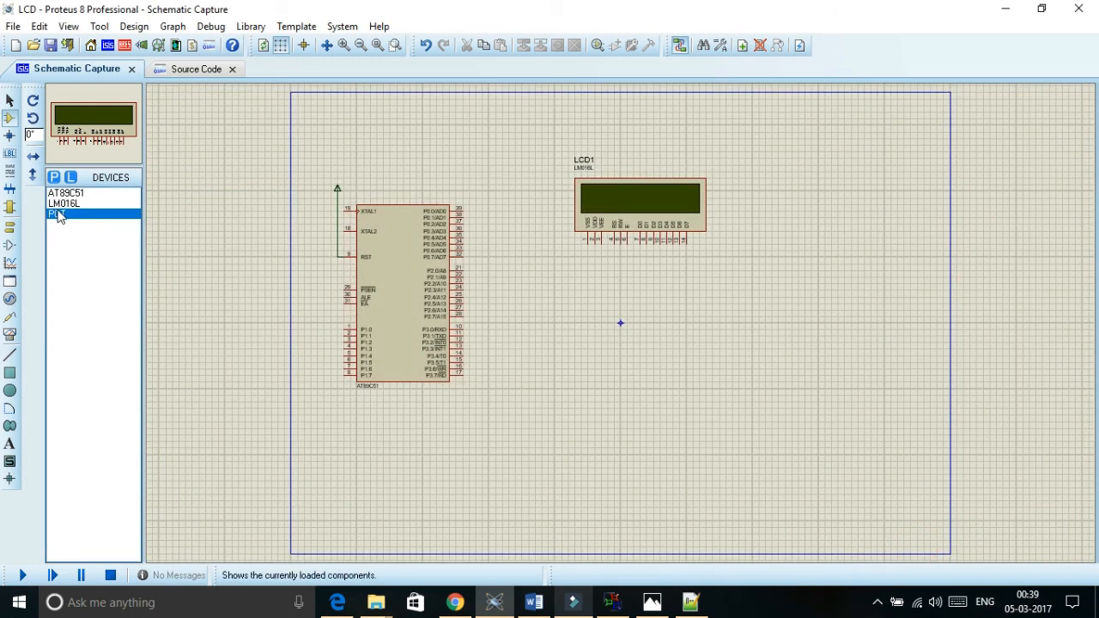
left_click(786, 329)
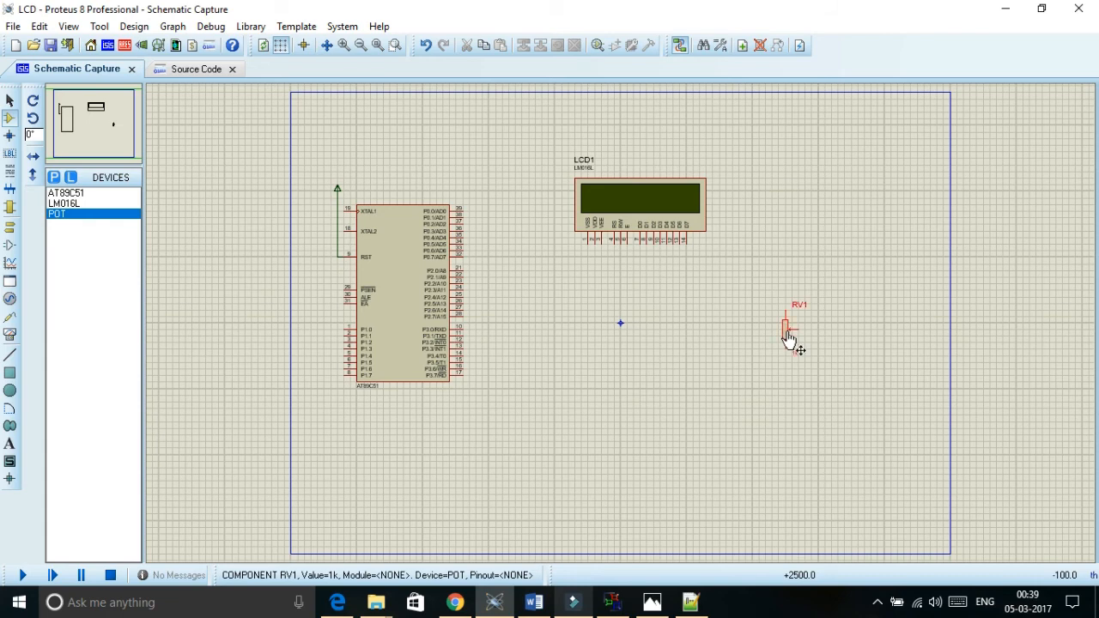
left_click(786, 329)
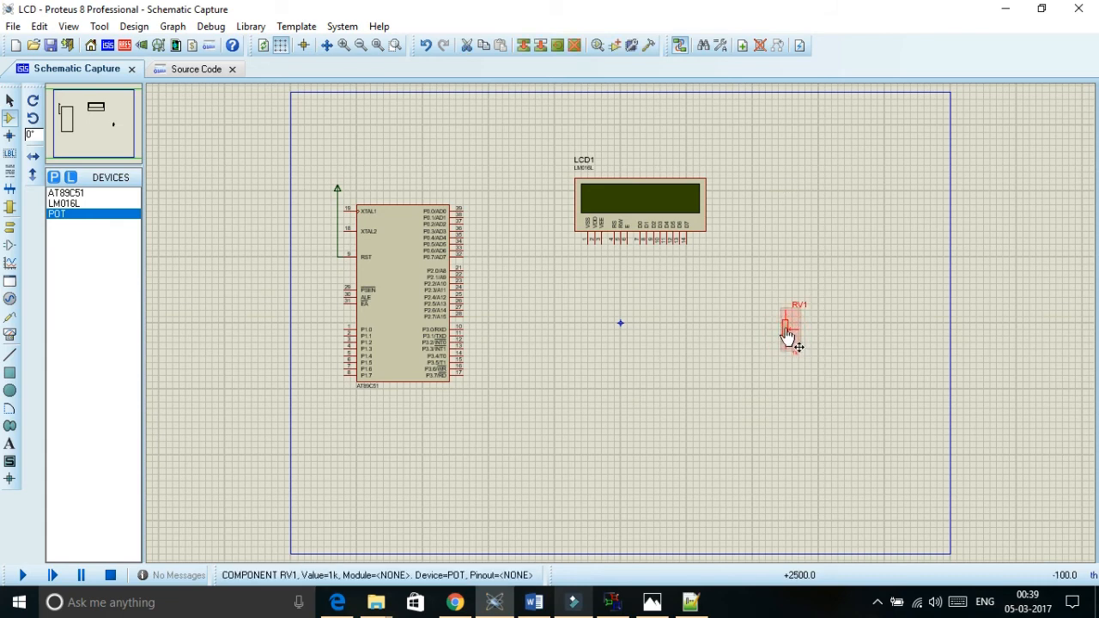
left_click(788, 331)
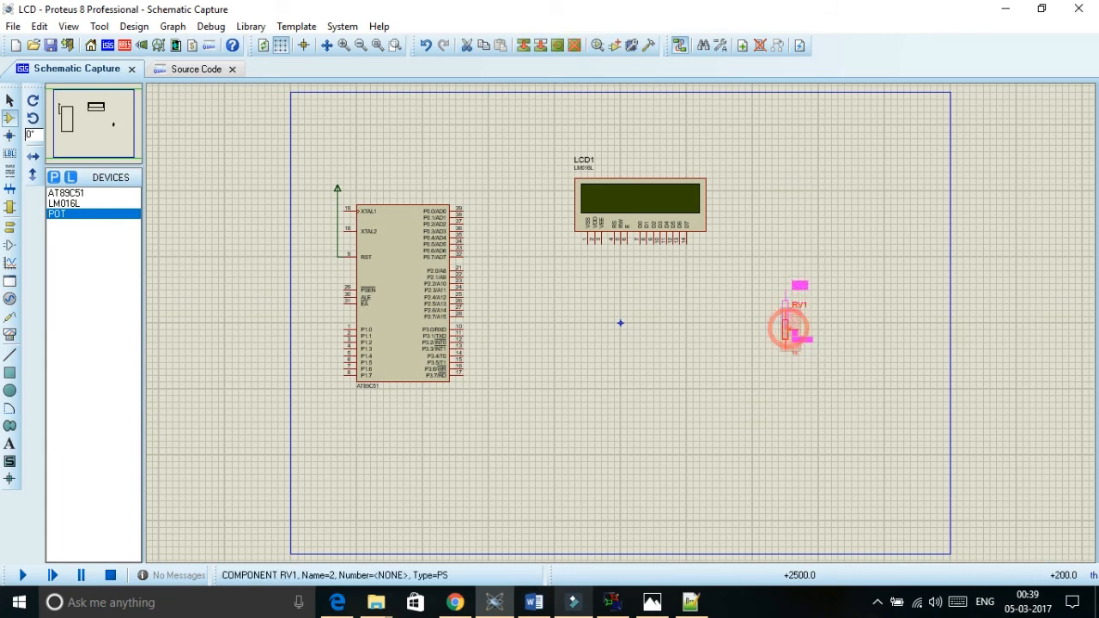
left_click(639, 206)
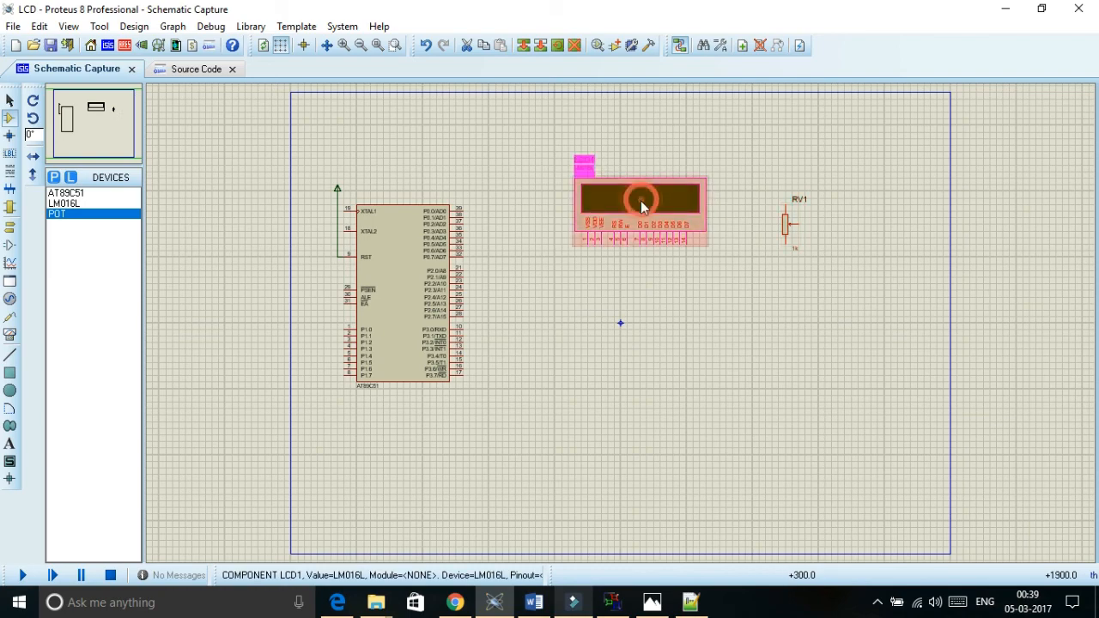
In LCD1's Edit Component dialog, enter 950KH for Clock Frequency and confirm.
double_click(640, 204)
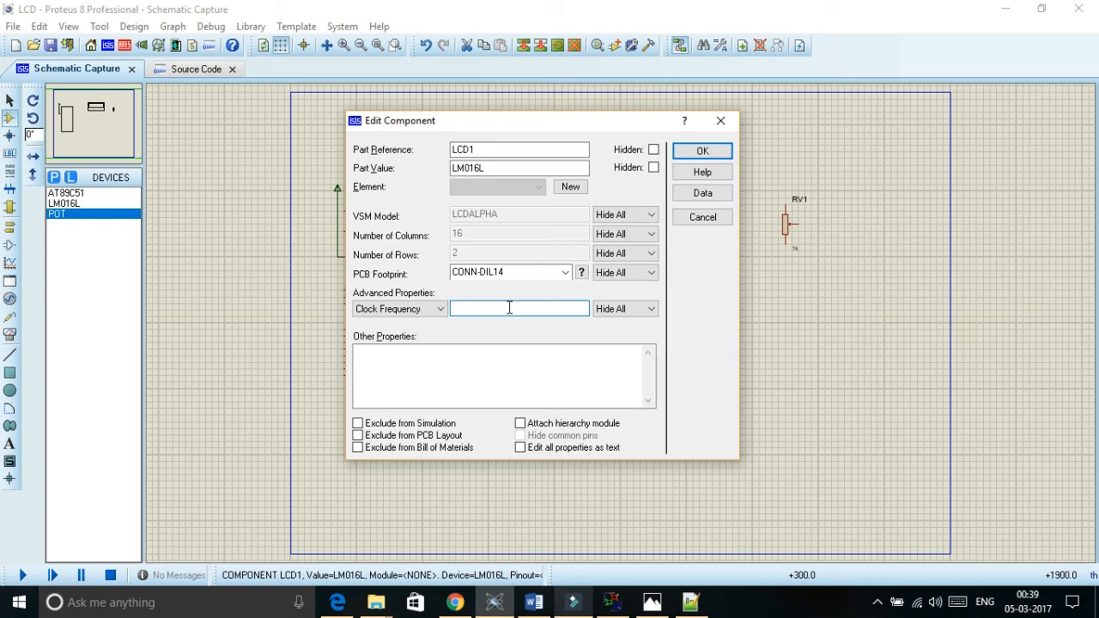
type("95")
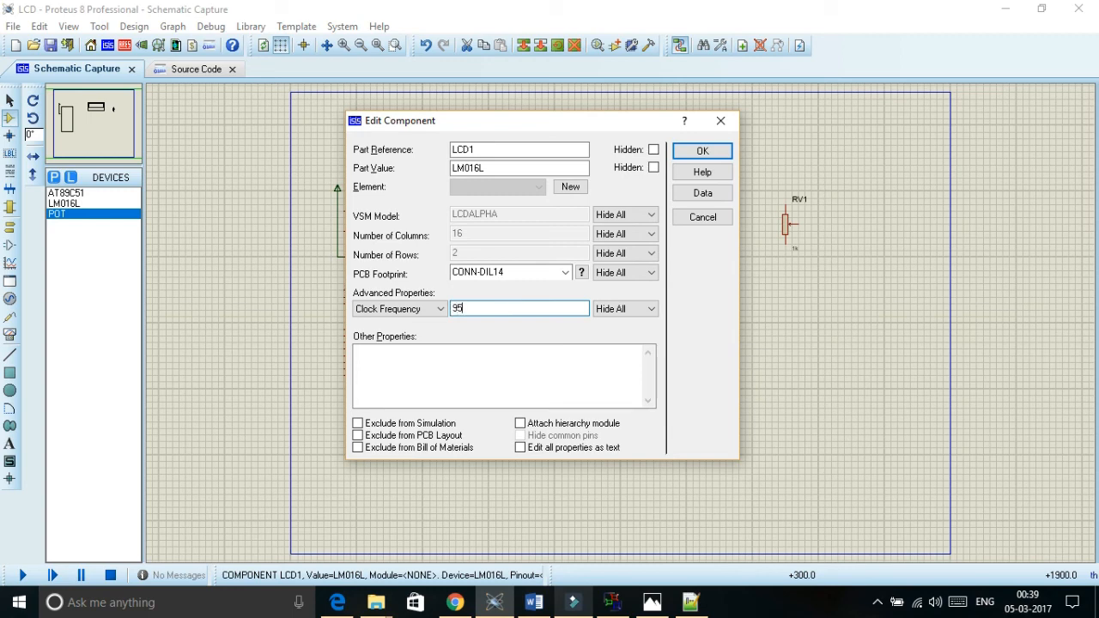
type("0")
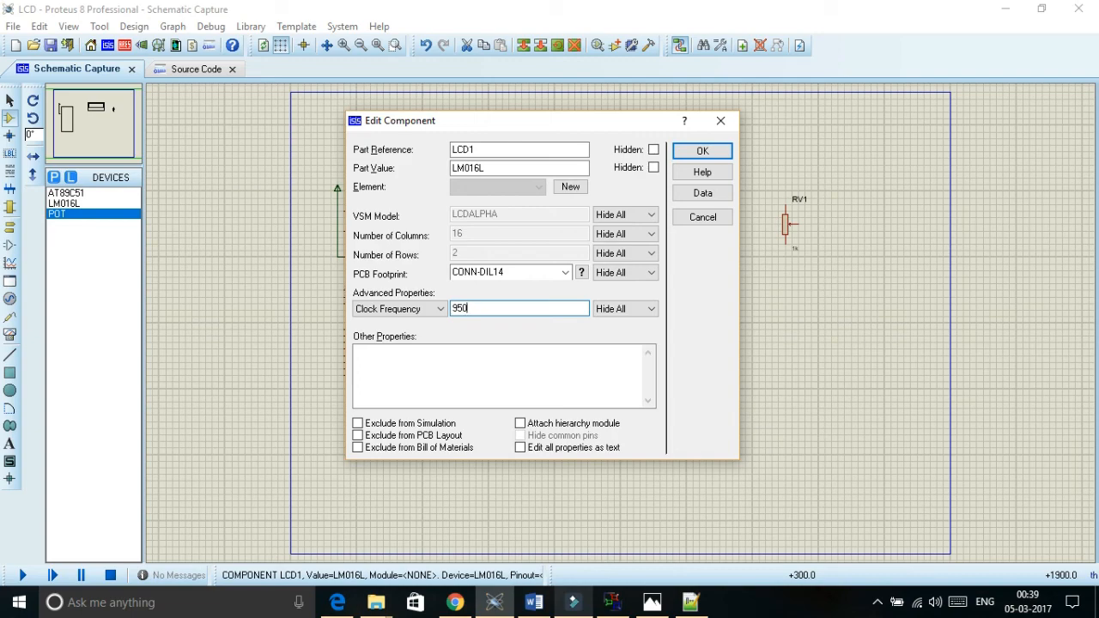
type("KH")
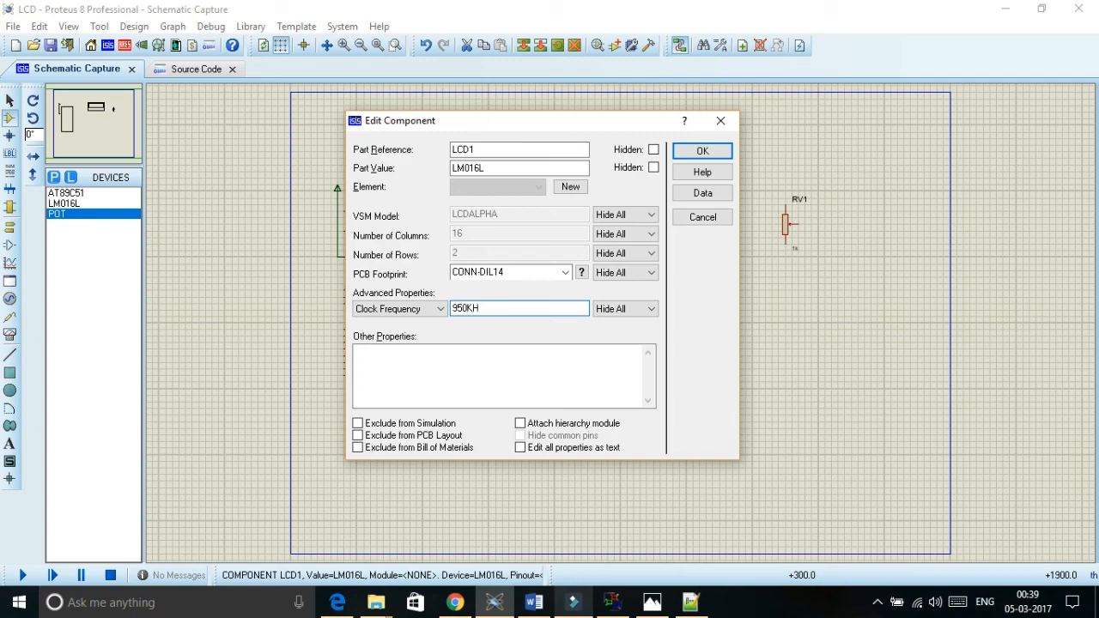
left_click(701, 150)
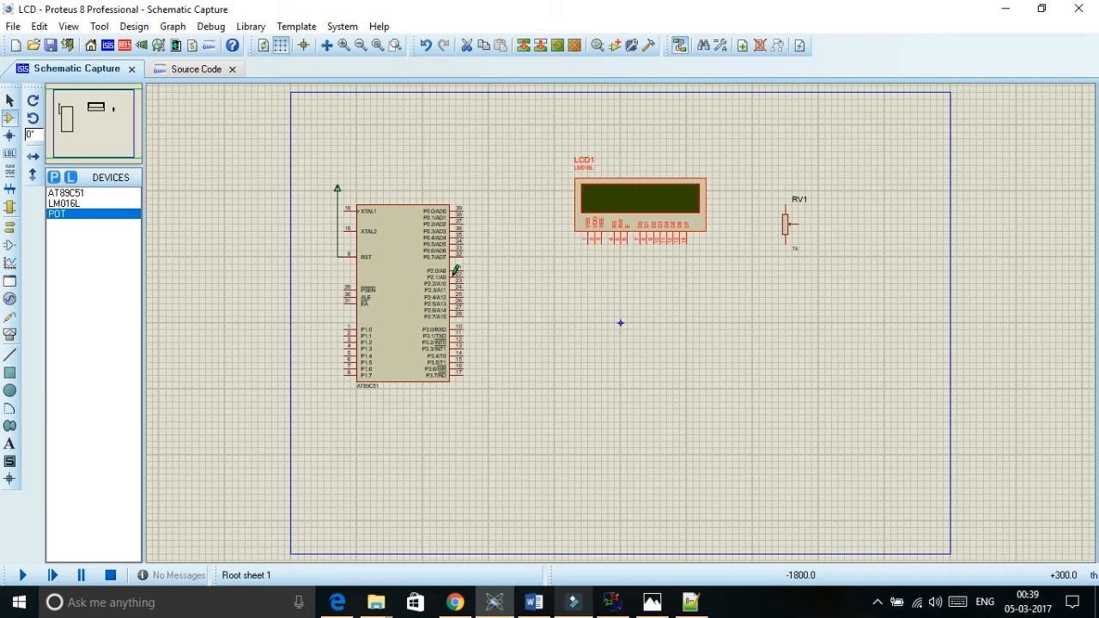
Move the AT89C51 right of the LCD and wire LCD data and control pins to its ports.
left_click_drag(399, 296, 899, 296)
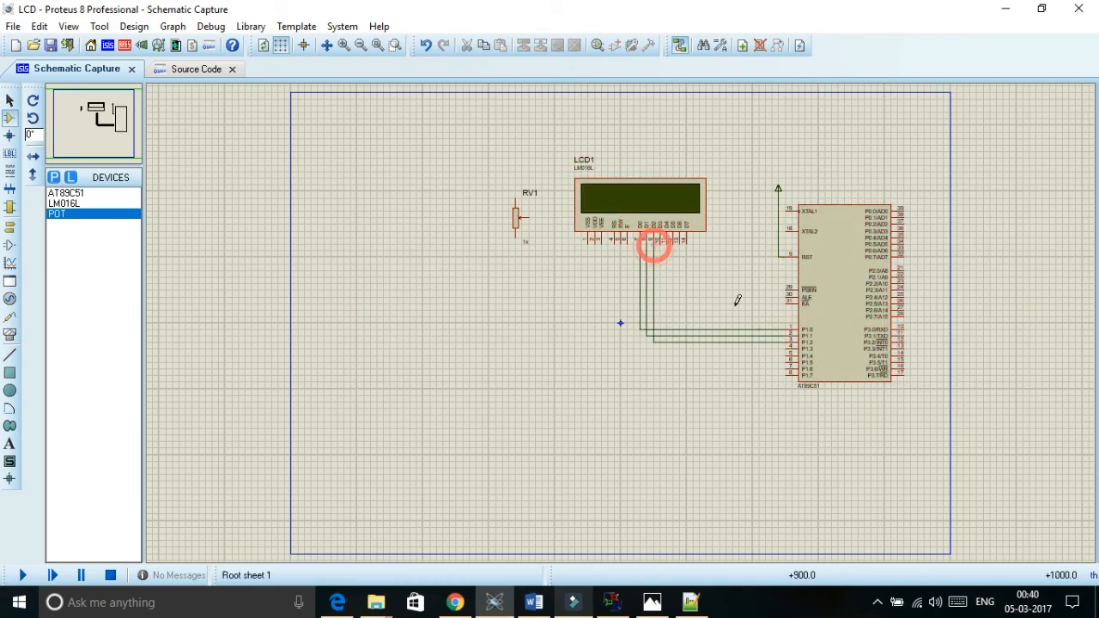
left_click(786, 362)
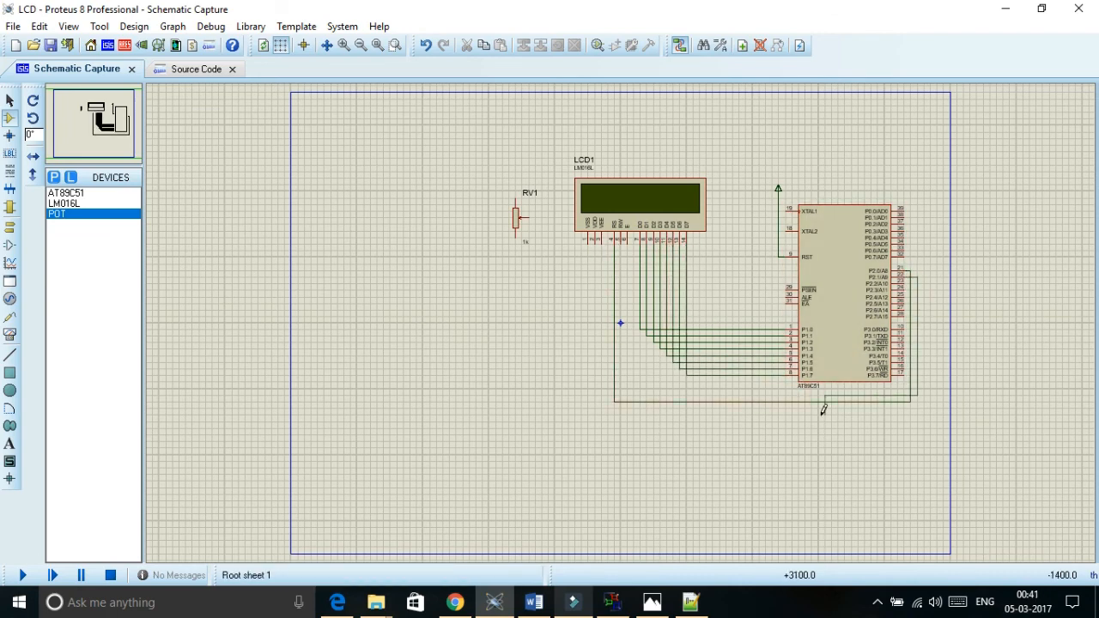
left_click(519, 206)
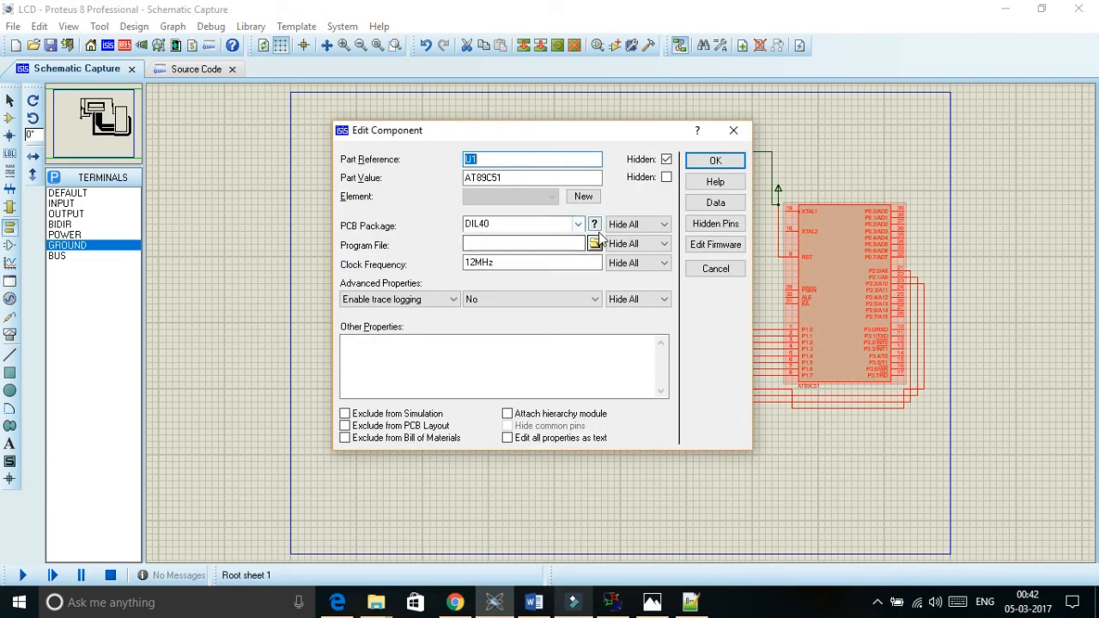
Set U1's program file to D:\8051\LCDDISP.hex and run the simulation.
left_click(594, 243)
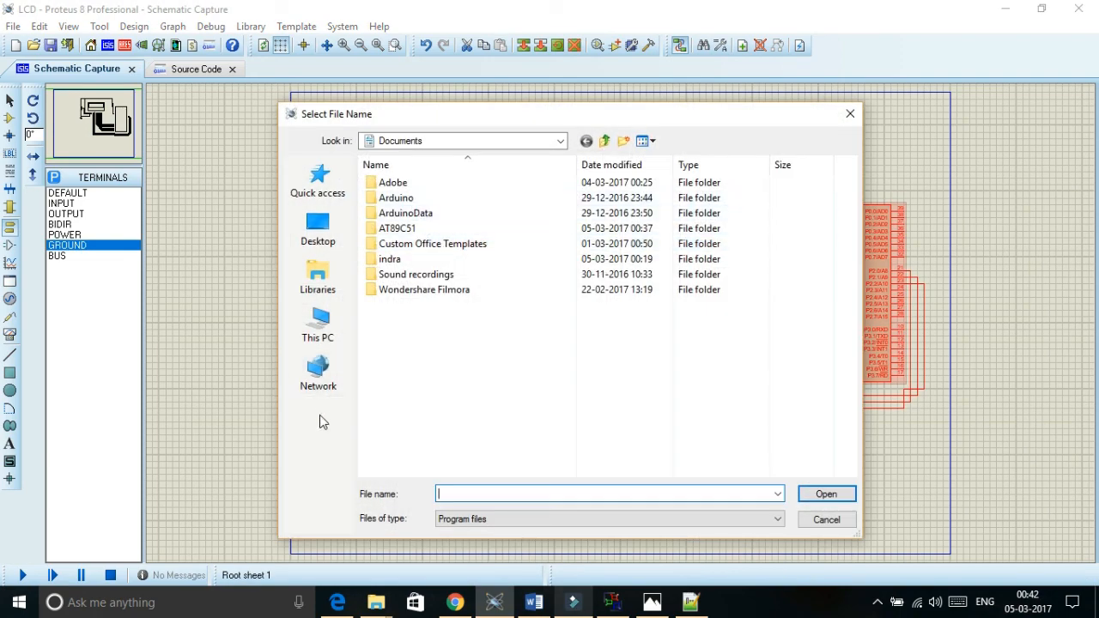
left_click(318, 323)
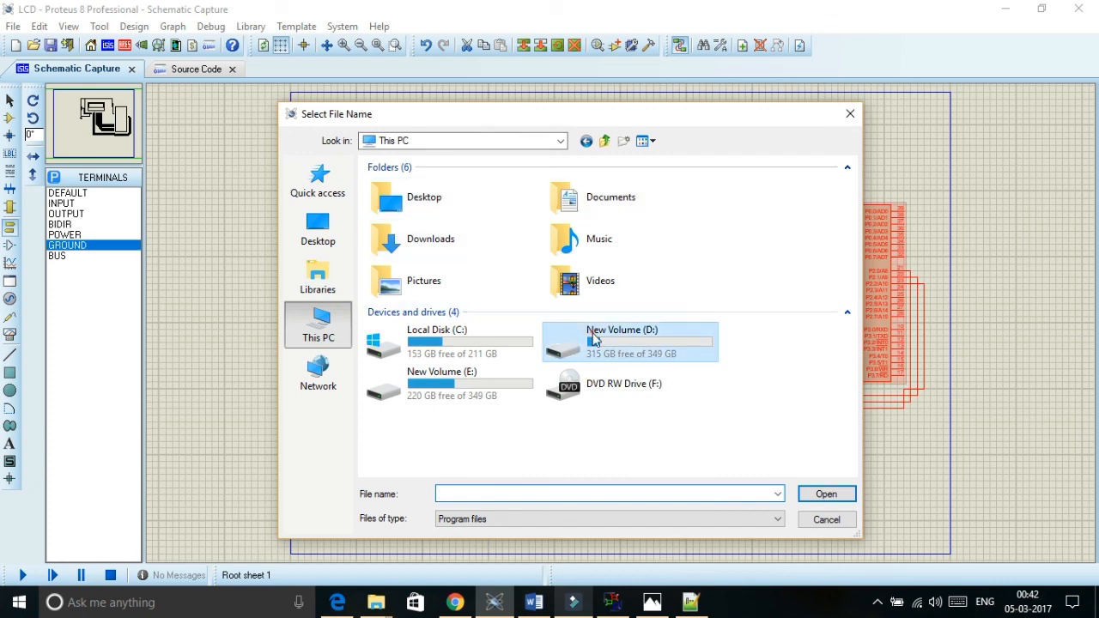
double_click(623, 341)
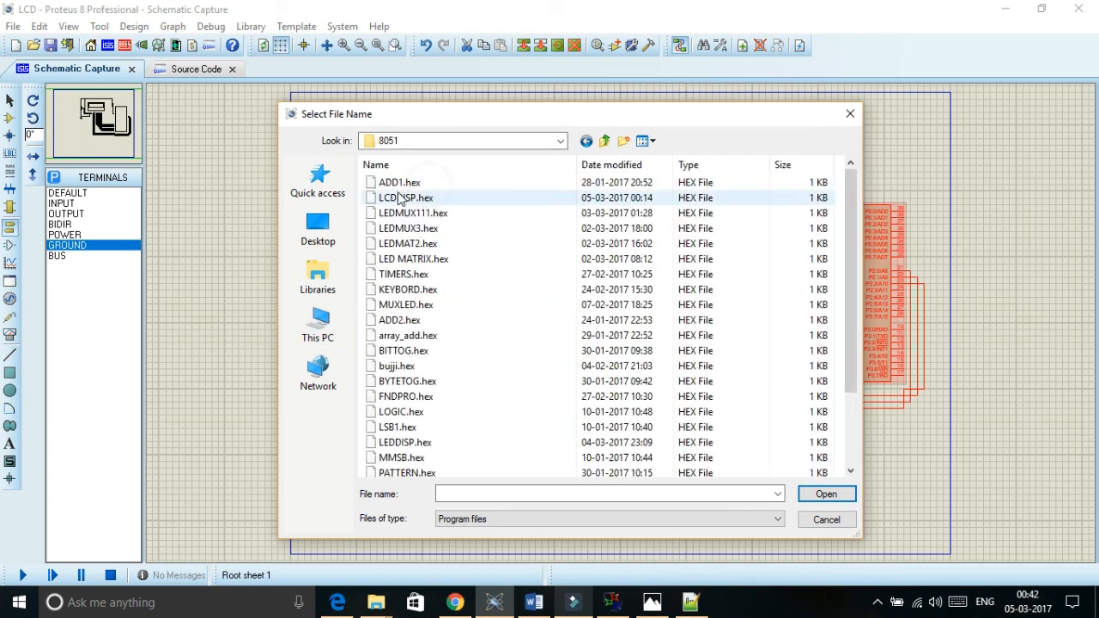
left_click(408, 198)
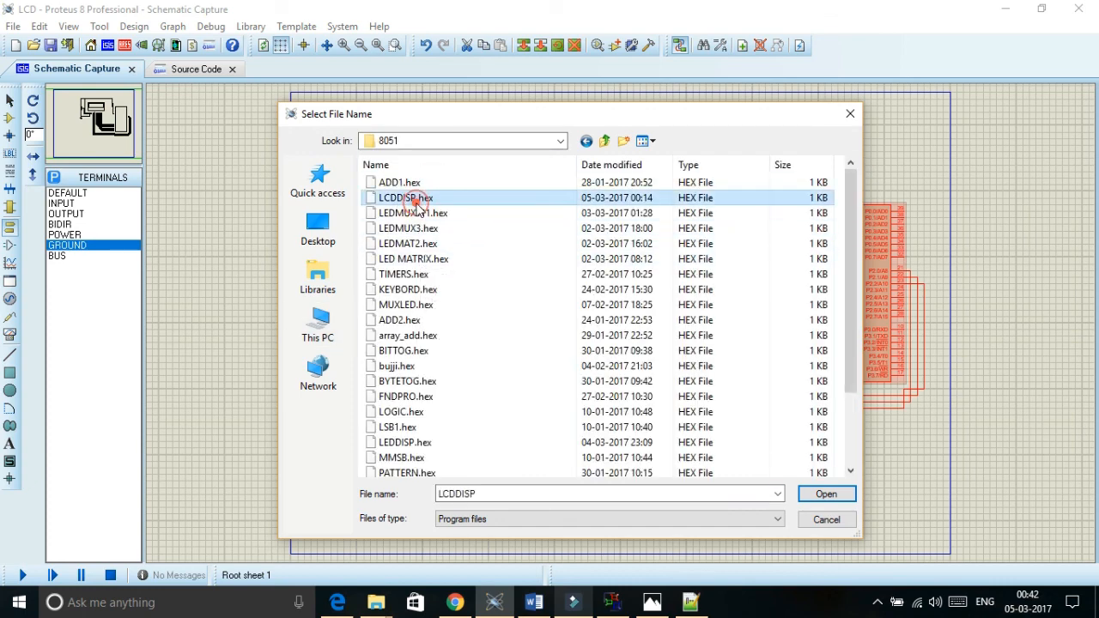
left_click(825, 494)
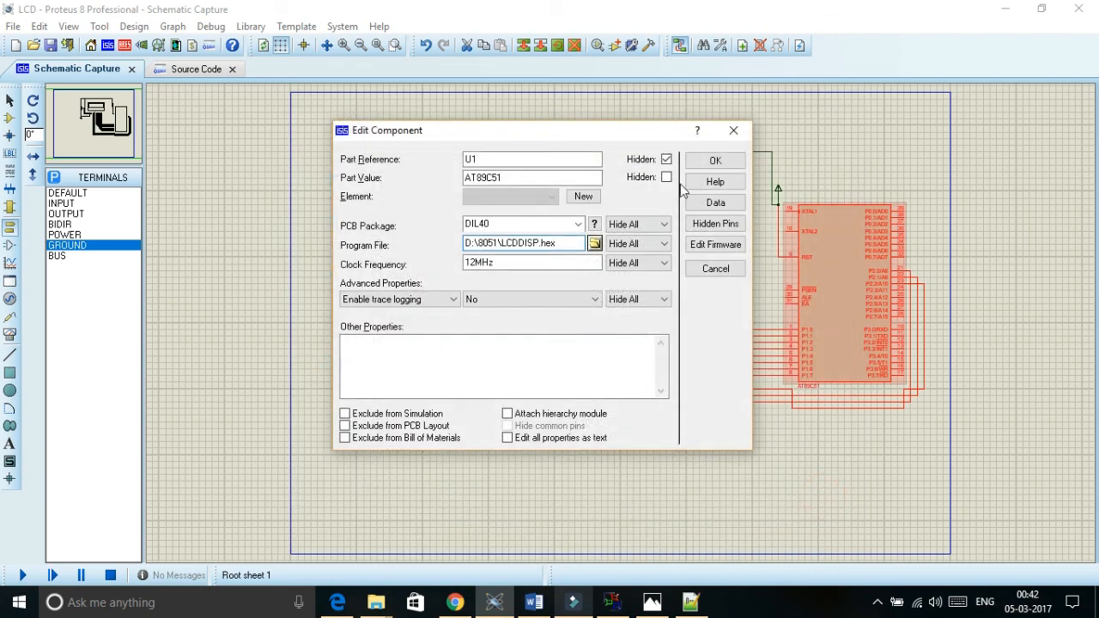
left_click(714, 159)
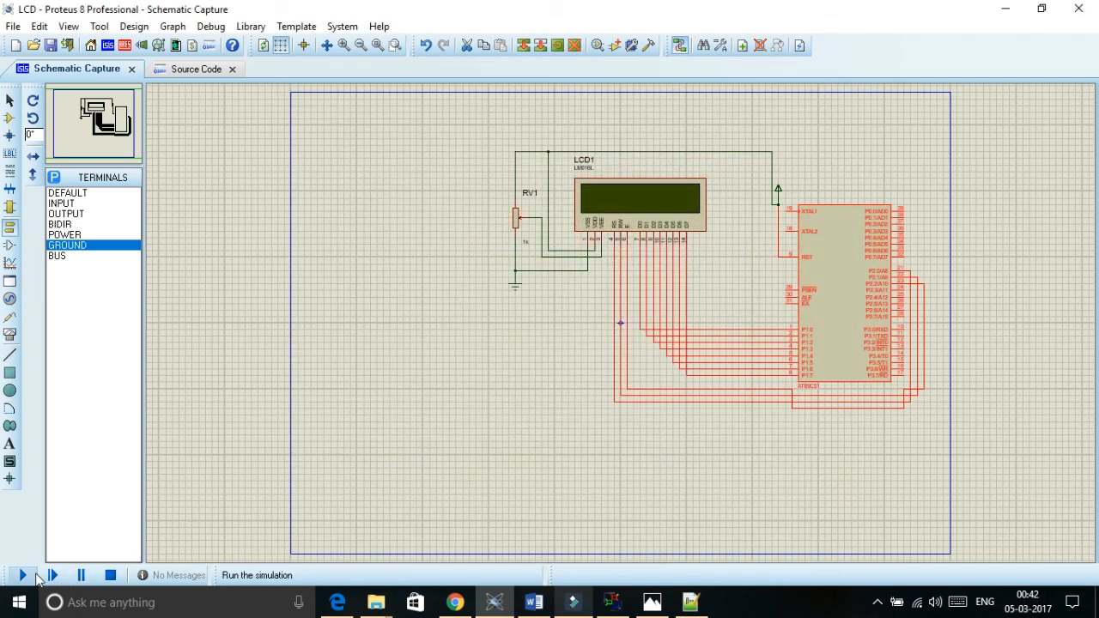
left_click(22, 575)
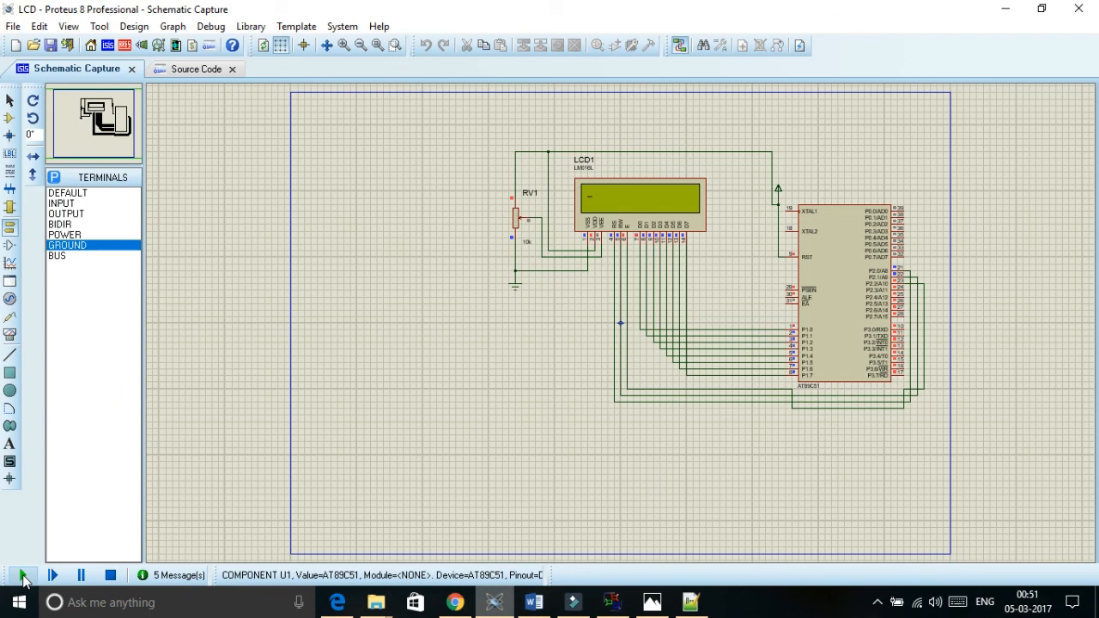